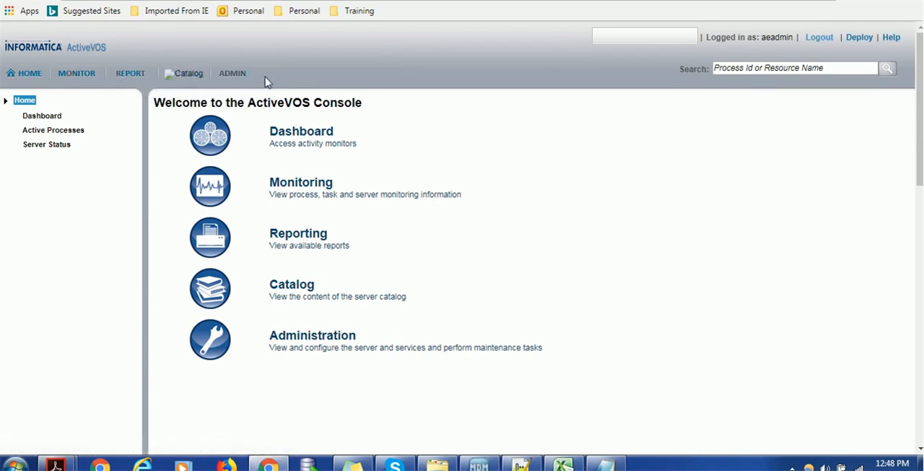
{"action": "mouse_move", "coordinate": [277, 73]}
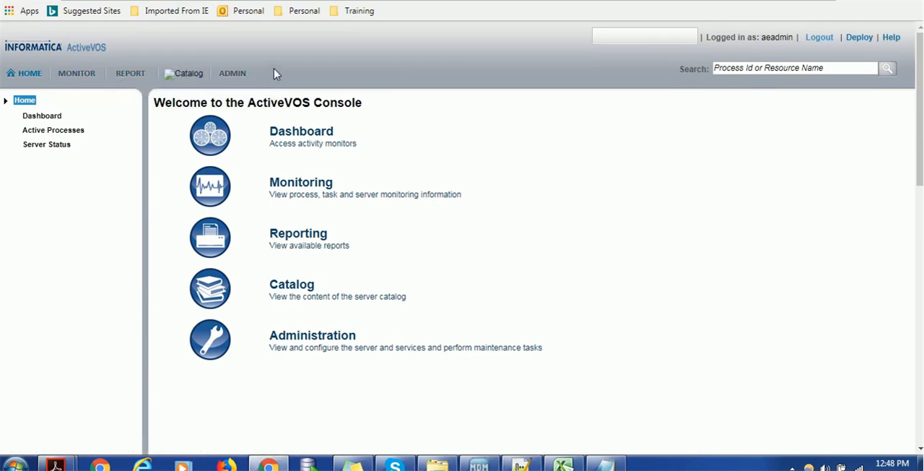
{"action": "mouse_move", "coordinate": [77, 75]}
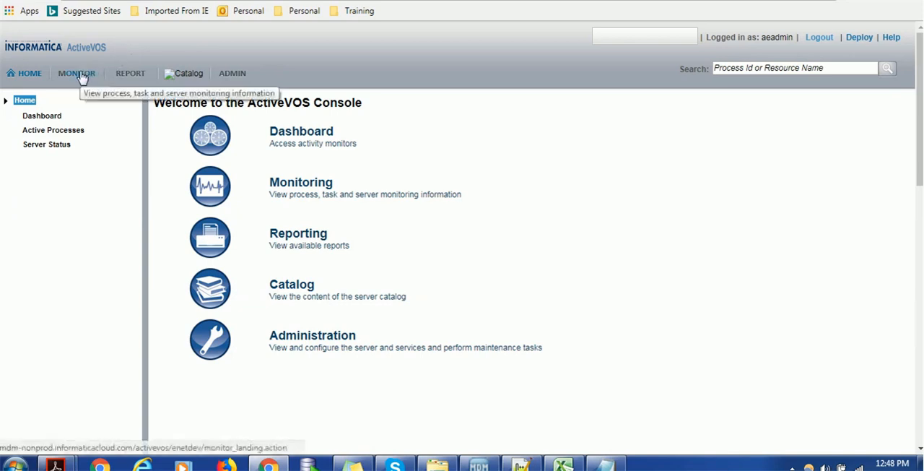
Go to the Monitor overview for process, task and server monitoring.
{"action": "left_click", "coordinate": [77, 72]}
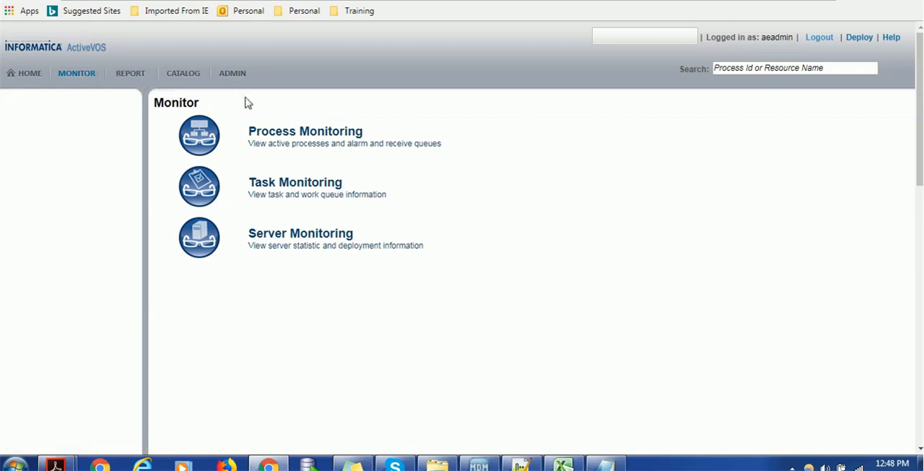
{"action": "mouse_move", "coordinate": [359, 134]}
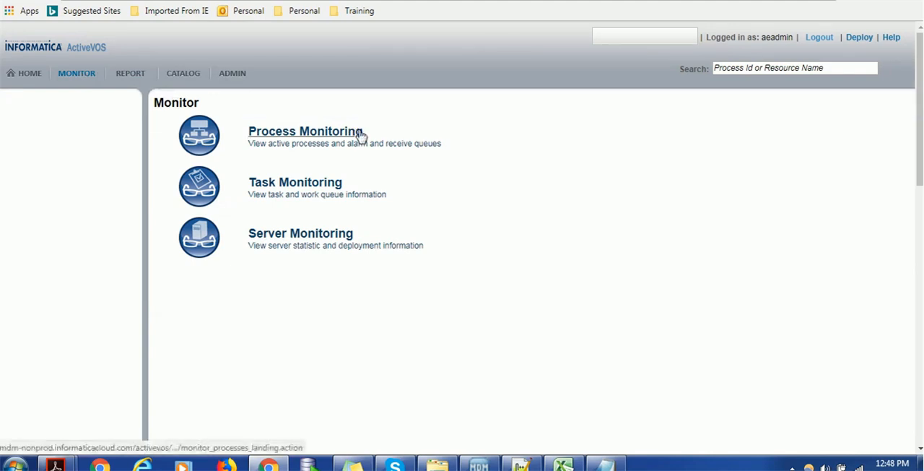
{"action": "mouse_move", "coordinate": [304, 244]}
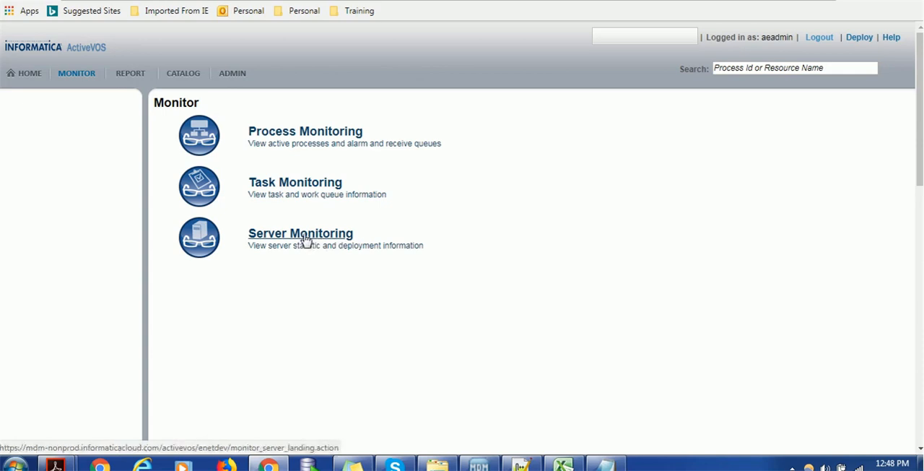
Open Server Monitoring with its statistics, deployment logs, server log and performance links.
{"action": "left_click", "coordinate": [300, 233]}
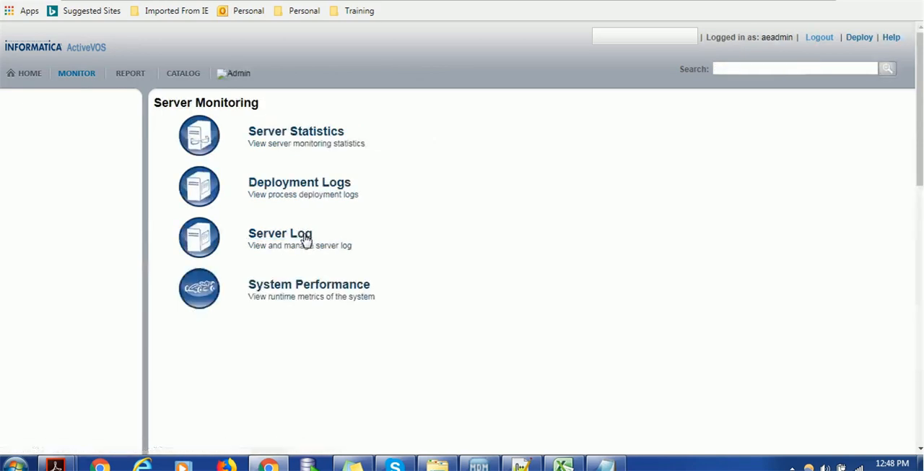
{"action": "mouse_move", "coordinate": [402, 157]}
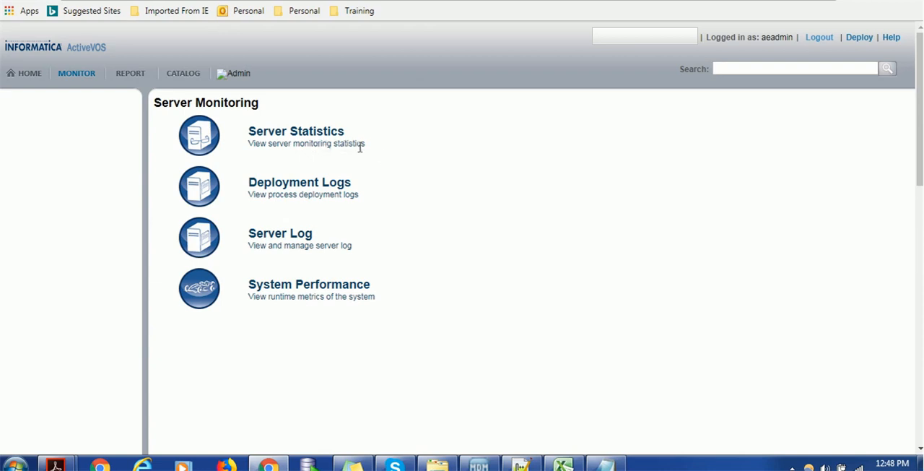
{"action": "mouse_move", "coordinate": [363, 213]}
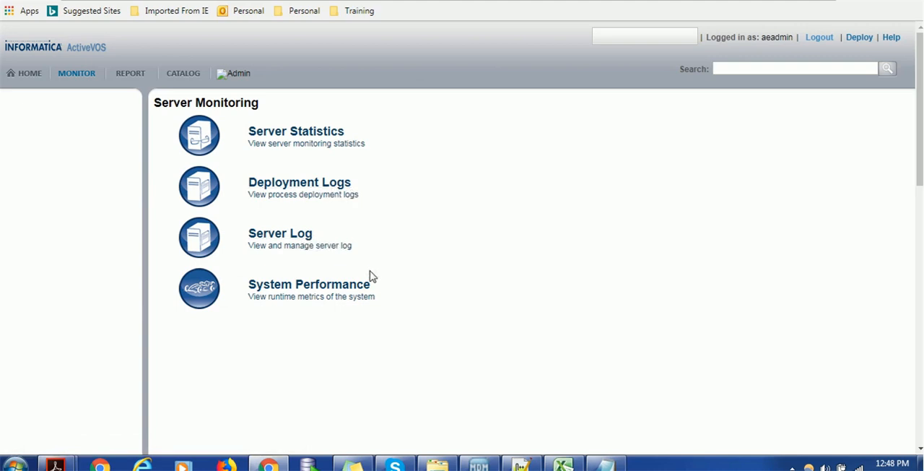
{"action": "mouse_move", "coordinate": [376, 216]}
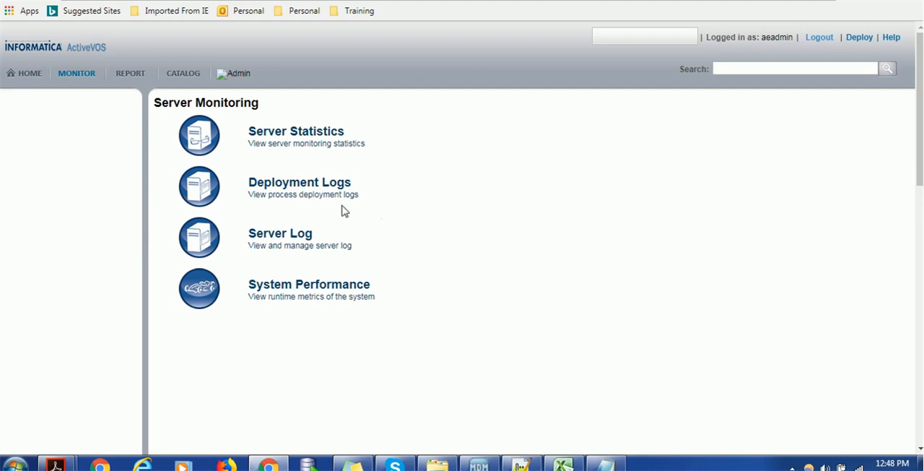
{"action": "mouse_move", "coordinate": [341, 231]}
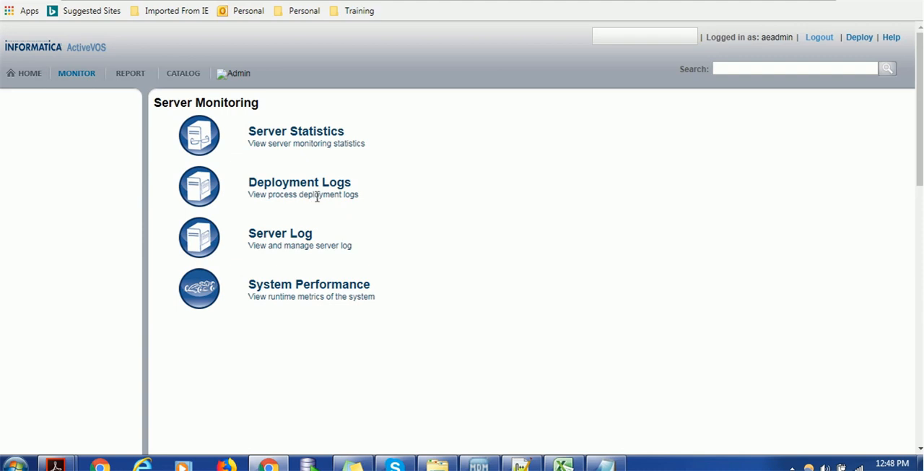
{"action": "mouse_move", "coordinate": [319, 193]}
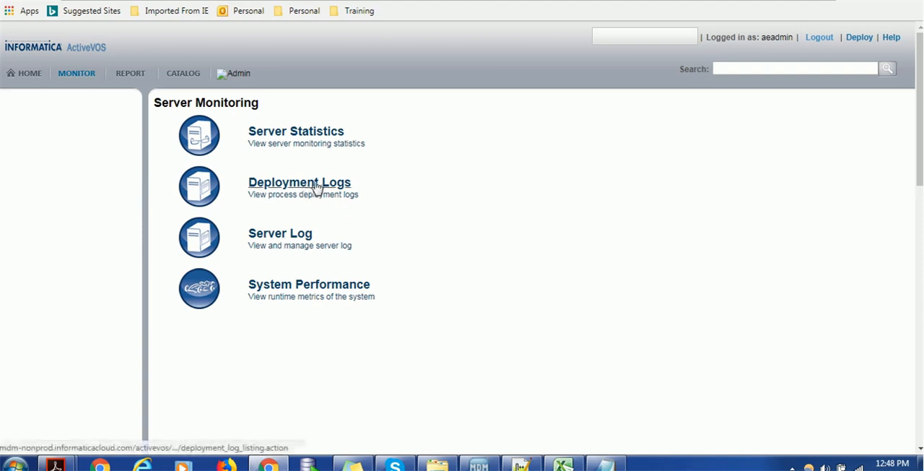
Open the Deployment Logs list of eight deployments, dismissing the Windows color scheme prompt.
{"action": "left_click", "coordinate": [300, 182]}
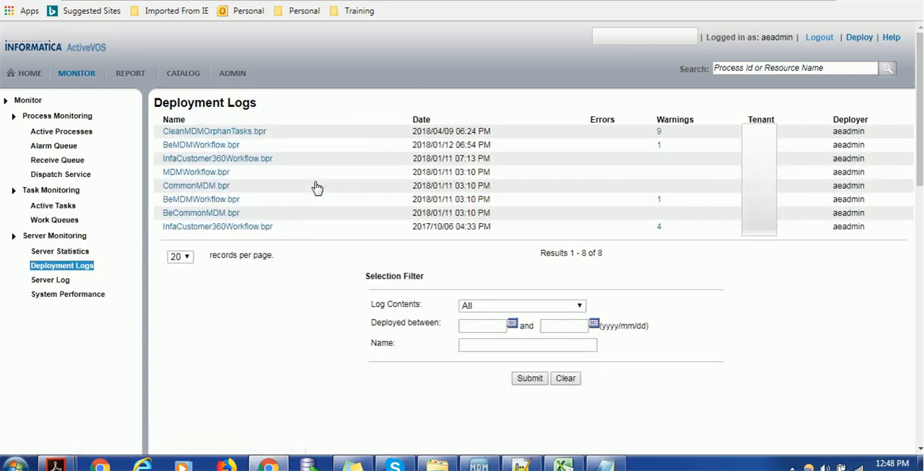
{"action": "mouse_move", "coordinate": [300, 138]}
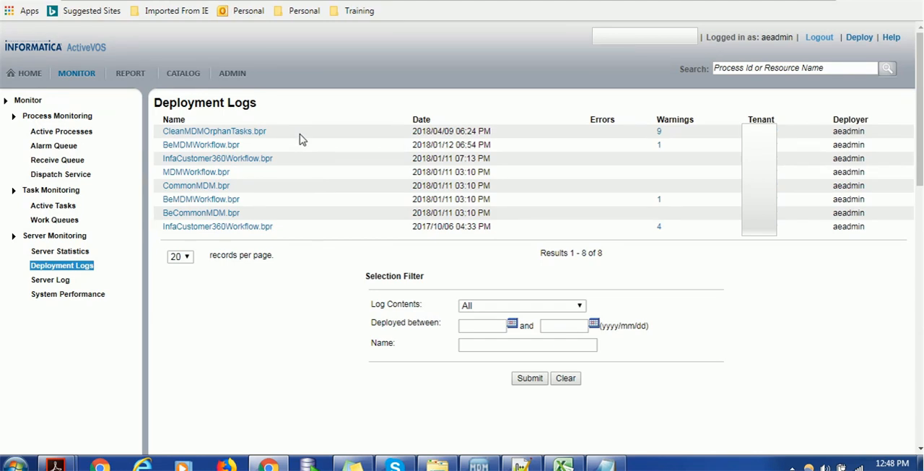
{"action": "mouse_move", "coordinate": [296, 191]}
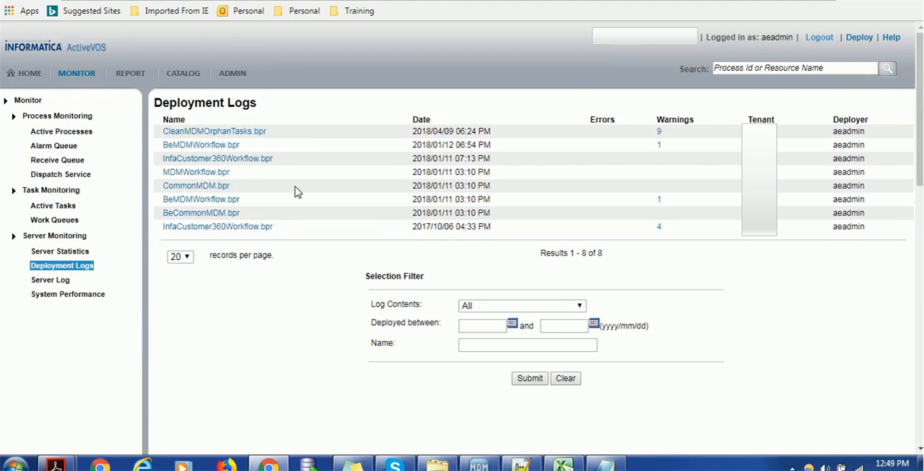
{"action": "mouse_move", "coordinate": [263, 137]}
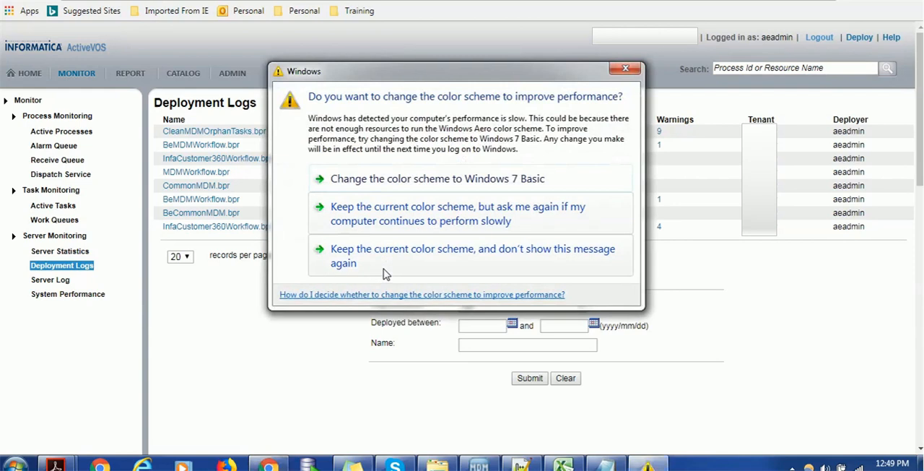
{"action": "left_click", "coordinate": [624, 68]}
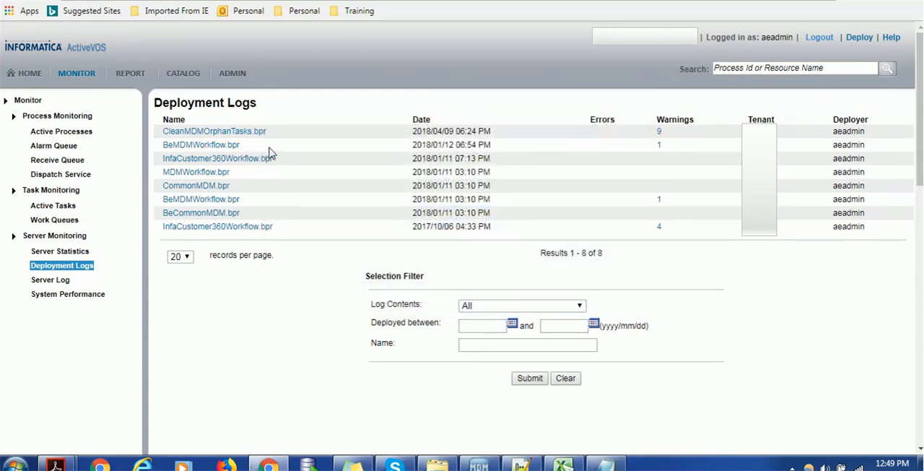
{"action": "mouse_move", "coordinate": [258, 172]}
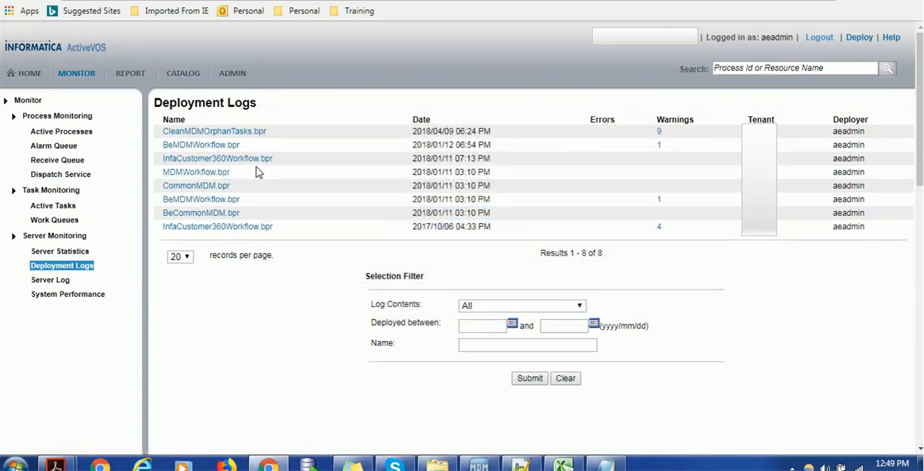
{"action": "mouse_move", "coordinate": [255, 186]}
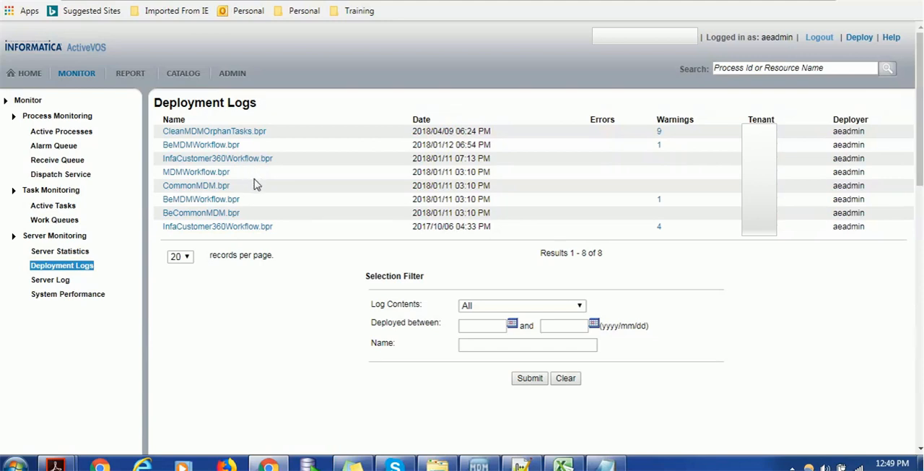
{"action": "mouse_move", "coordinate": [244, 195]}
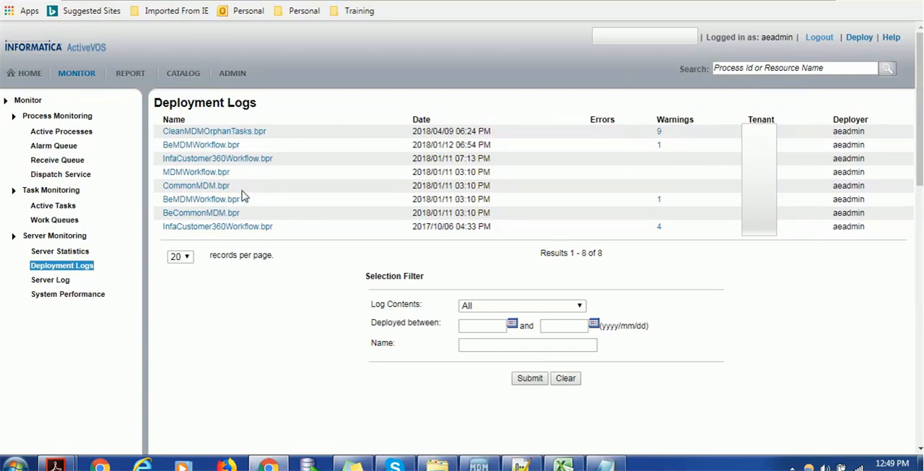
{"action": "mouse_move", "coordinate": [230, 212]}
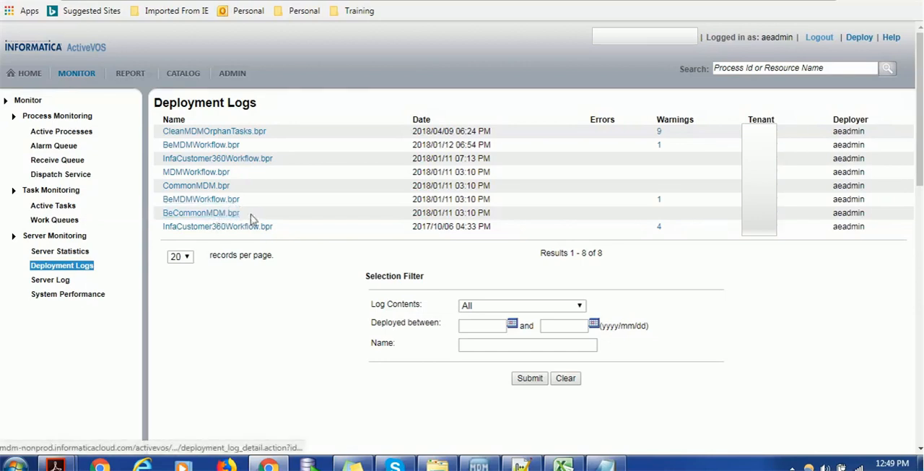
{"action": "mouse_move", "coordinate": [214, 235]}
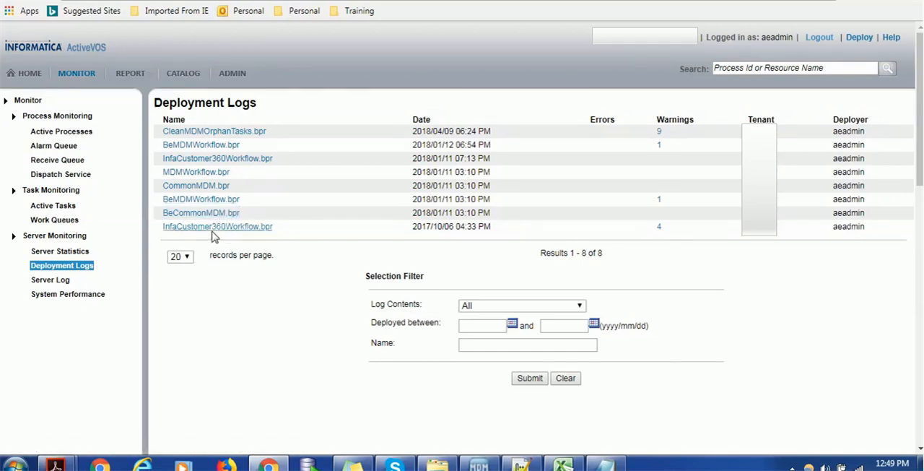
{"action": "mouse_move", "coordinate": [234, 237]}
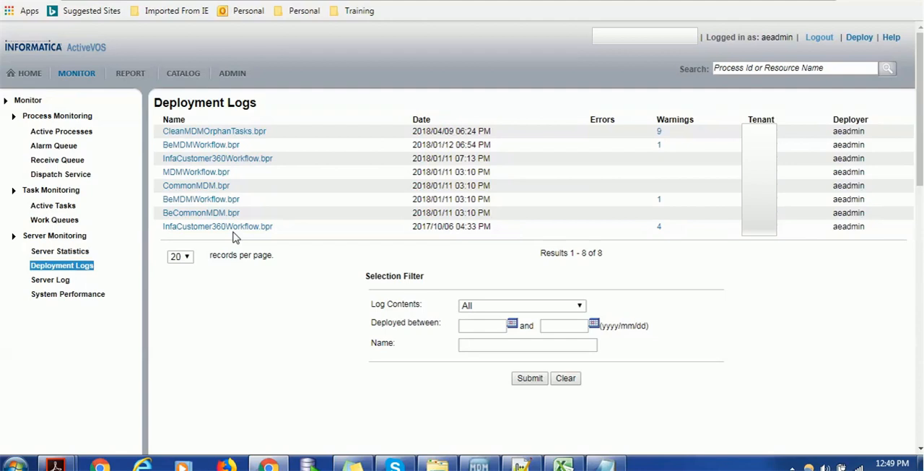
{"action": "mouse_move", "coordinate": [288, 176]}
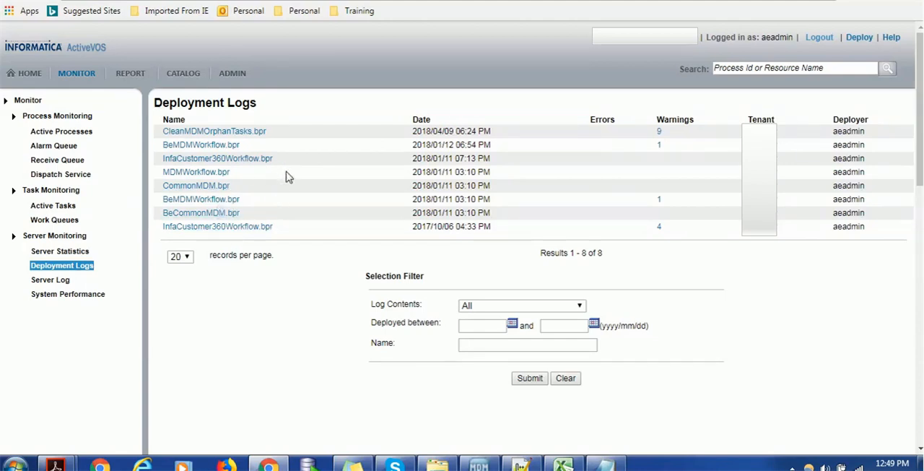
{"action": "mouse_move", "coordinate": [239, 172]}
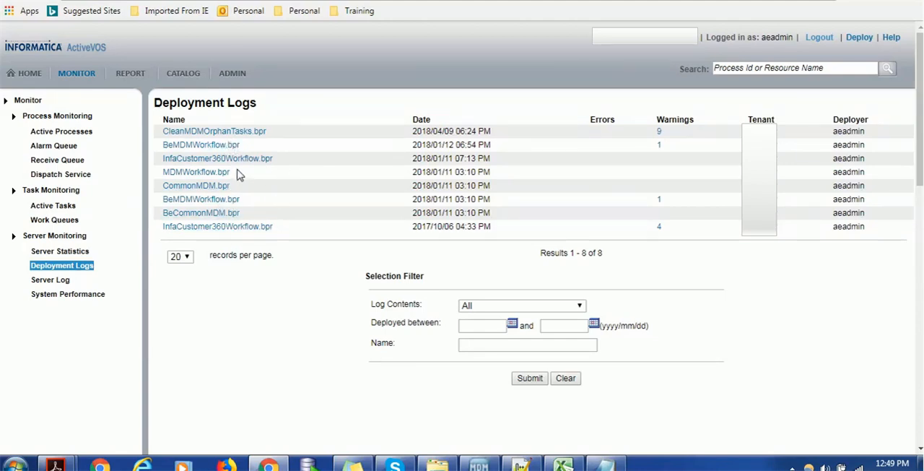
{"action": "mouse_move", "coordinate": [387, 127]}
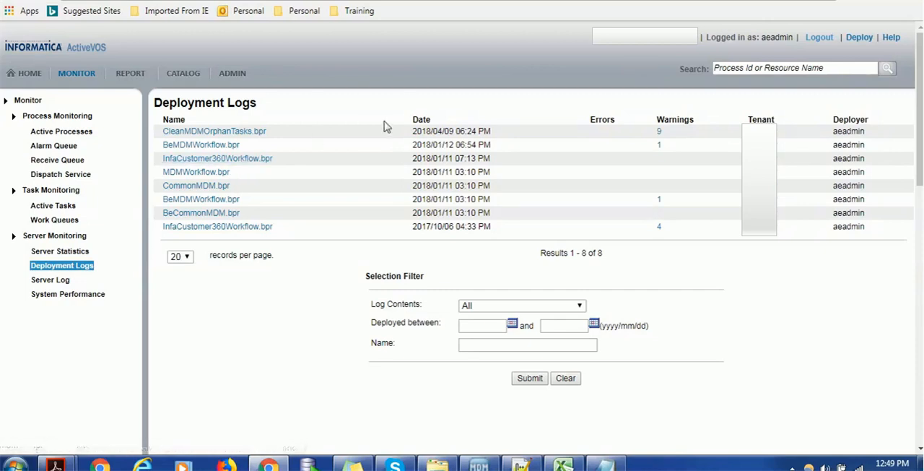
{"action": "mouse_move", "coordinate": [432, 136]}
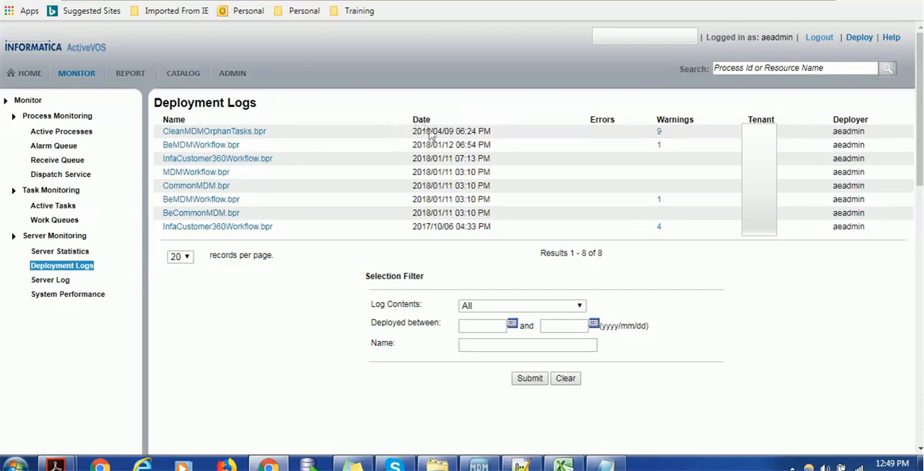
{"action": "mouse_move", "coordinate": [598, 126]}
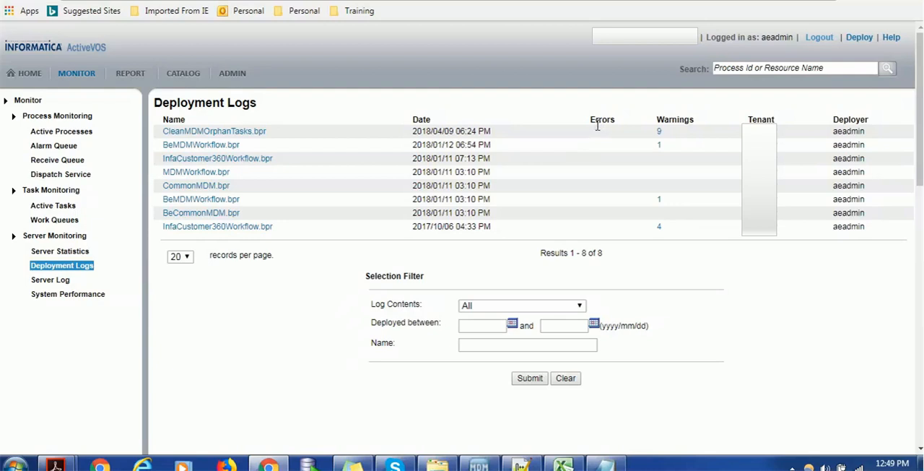
{"action": "mouse_move", "coordinate": [685, 124]}
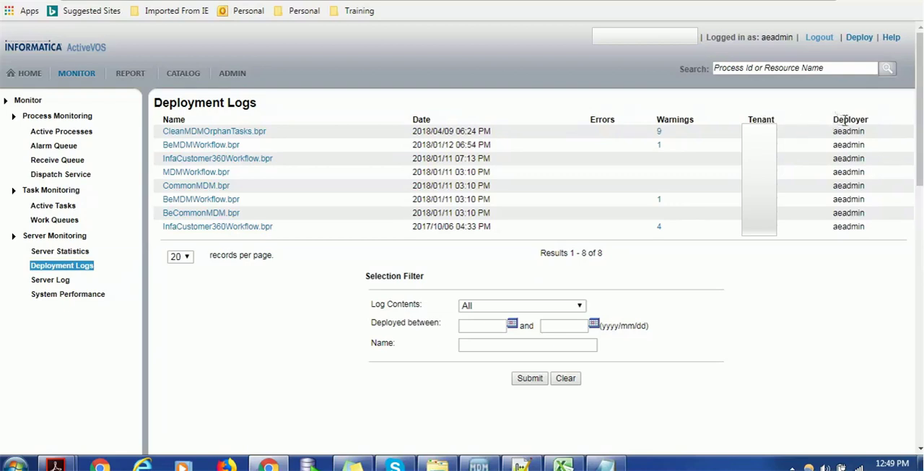
{"action": "mouse_move", "coordinate": [320, 147]}
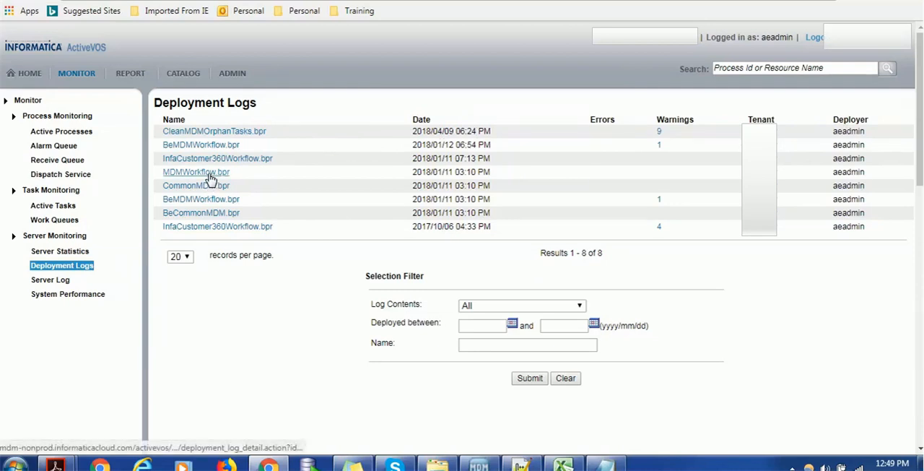
{"action": "left_click", "coordinate": [196, 171]}
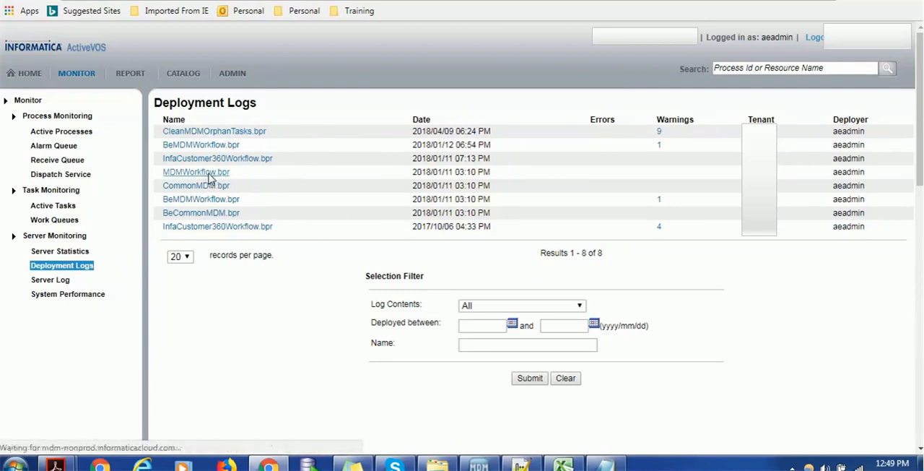
{"action": "left_click", "coordinate": [196, 172]}
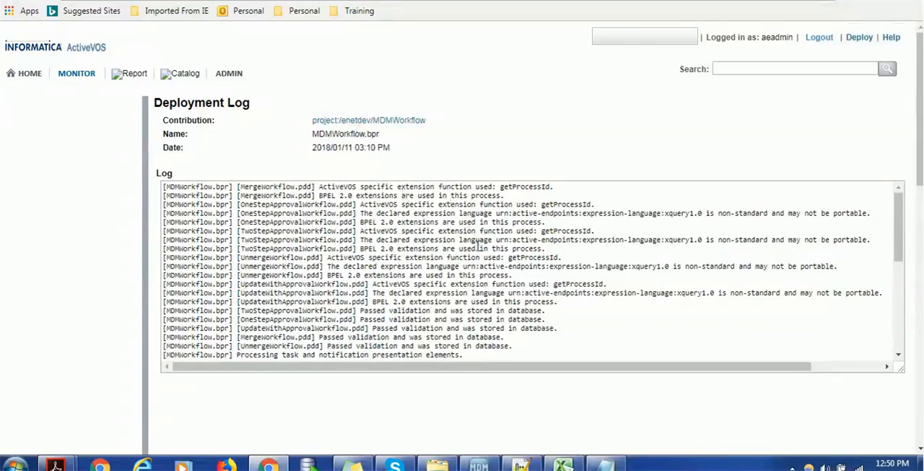
{"action": "scroll", "scroll_direction": "down", "scroll_amount": 3}
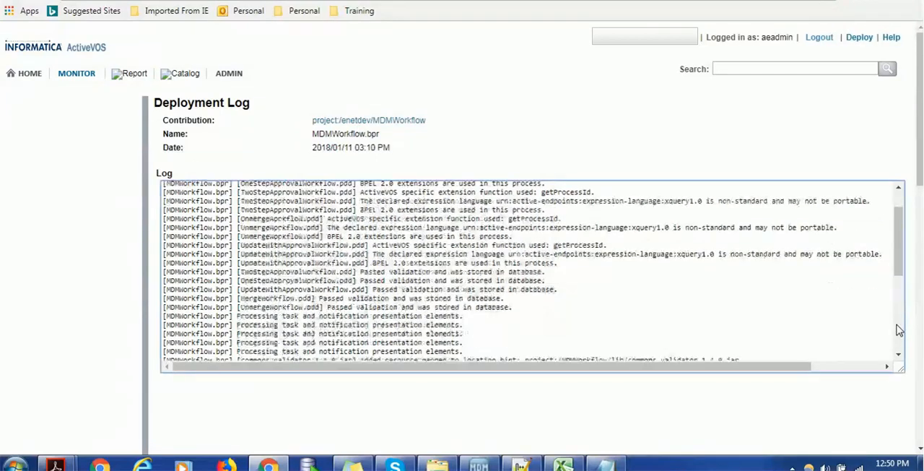
{"action": "scroll", "scroll_direction": "down", "scroll_amount": 3}
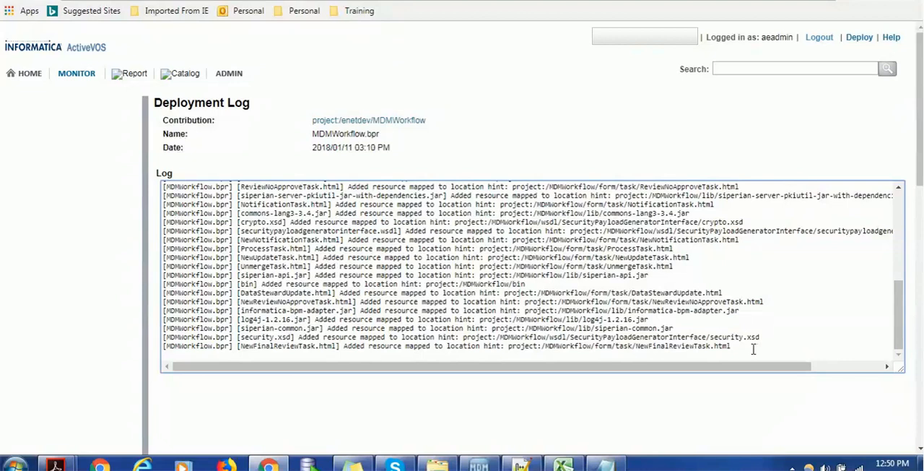
{"action": "mouse_move", "coordinate": [533, 346]}
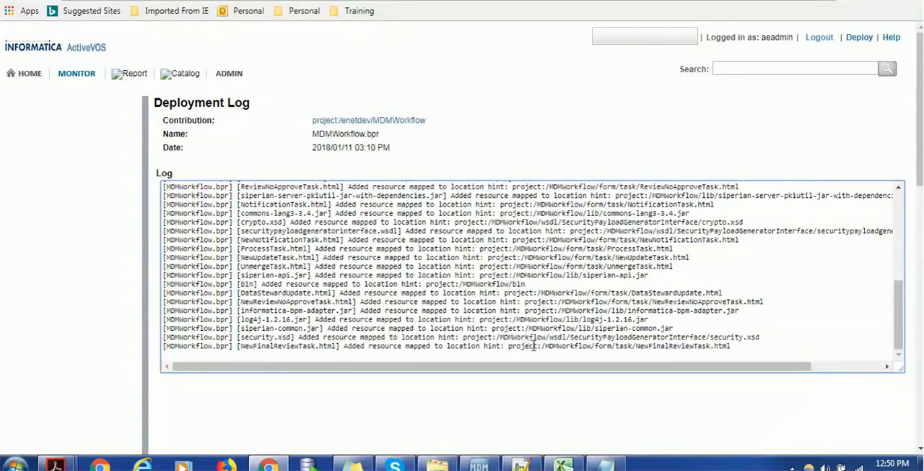
{"action": "double_click", "coordinate": [534, 347]}
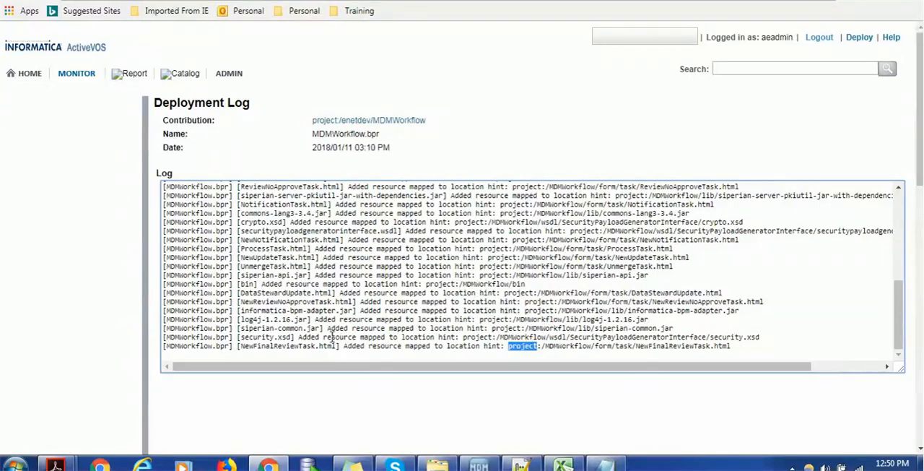
{"action": "mouse_move", "coordinate": [321, 301]}
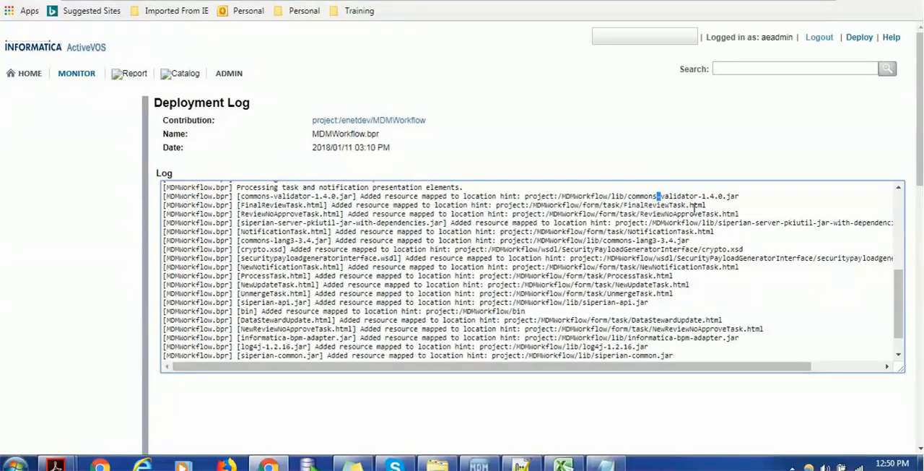
{"action": "mouse_move", "coordinate": [679, 231]}
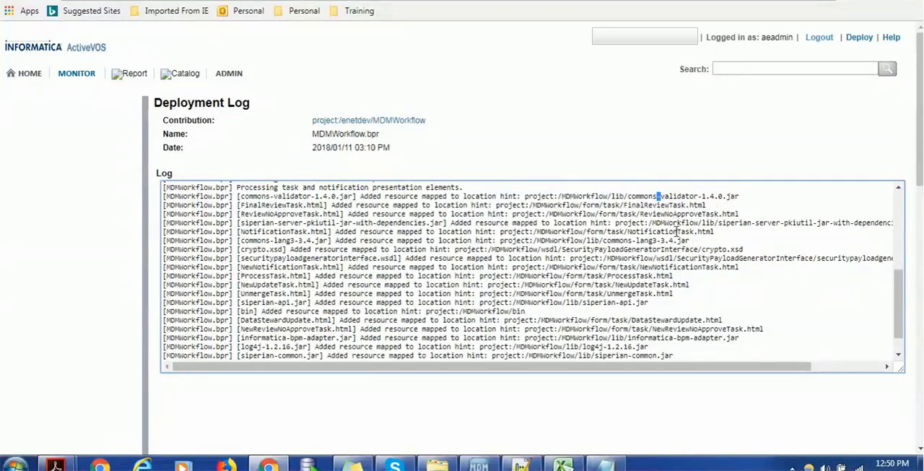
{"action": "scroll", "scroll_direction": "down", "scroll_amount": 3}
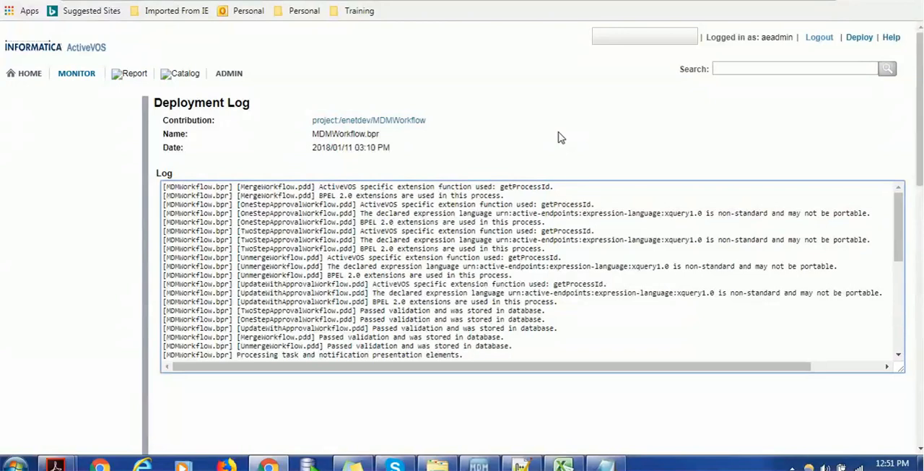
{"action": "mouse_move", "coordinate": [310, 108]}
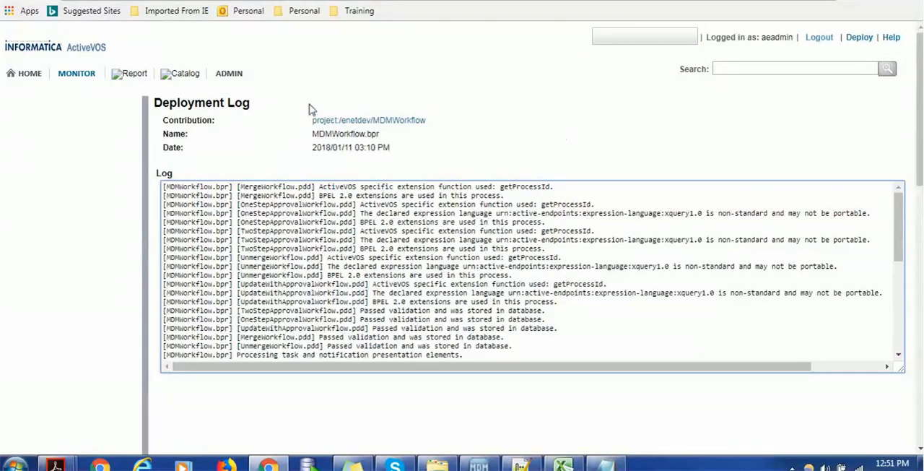
Navigate Monitor > Server Monitoring and reopen the Deployment Logs list.
{"action": "left_click", "coordinate": [78, 73]}
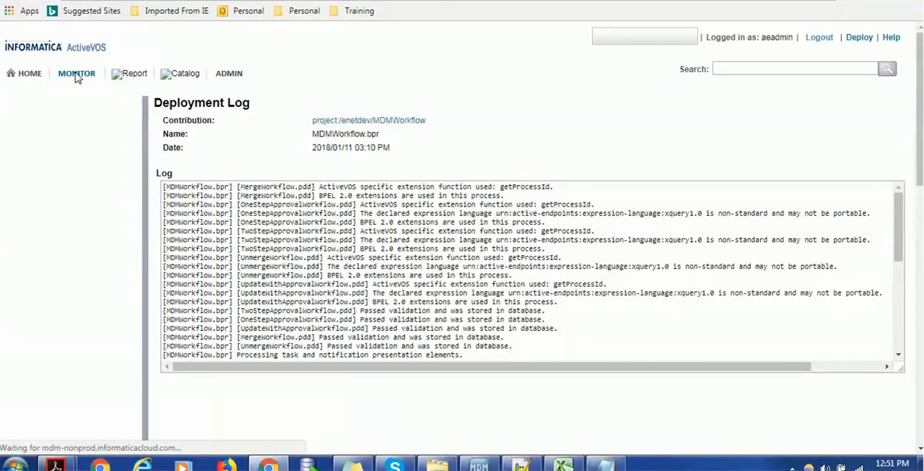
{"action": "left_click", "coordinate": [77, 73]}
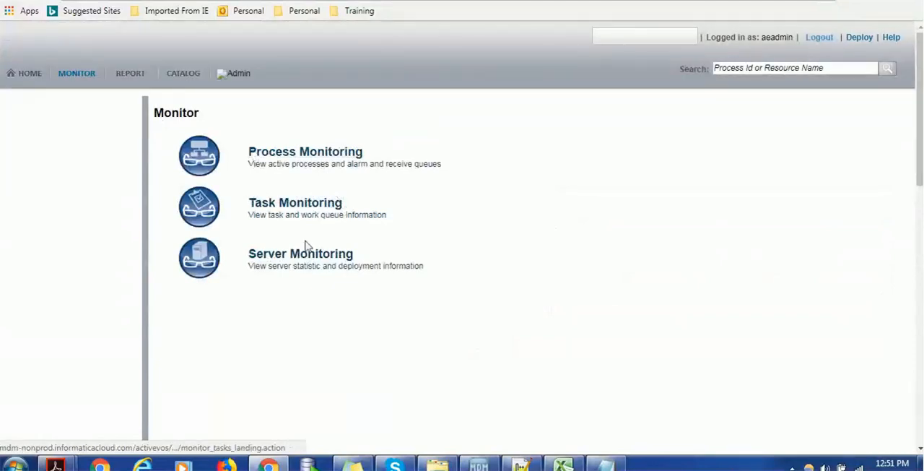
{"action": "left_click", "coordinate": [301, 254]}
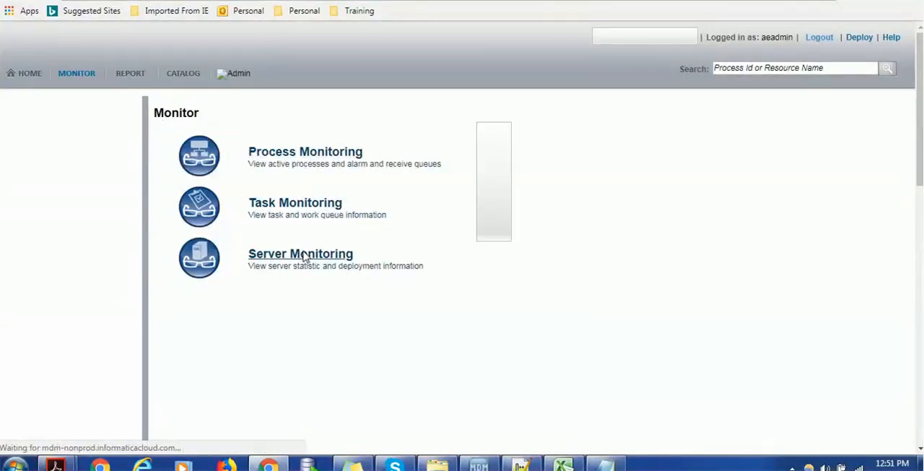
{"action": "left_click", "coordinate": [300, 255]}
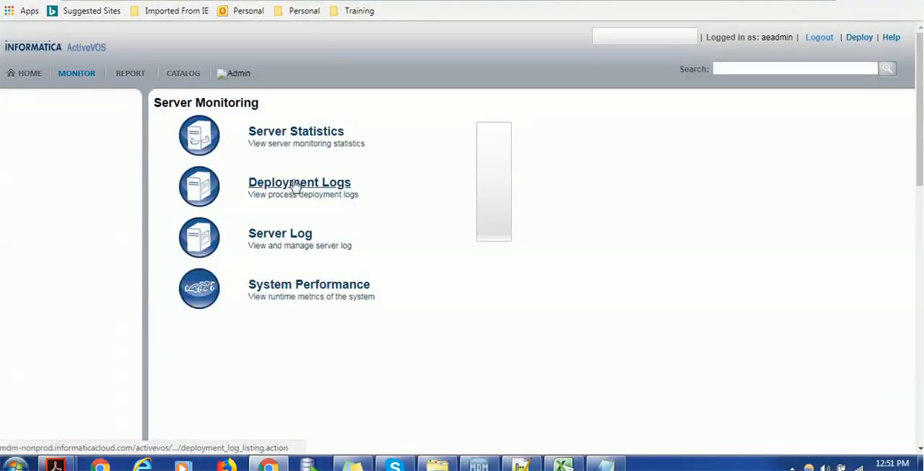
{"action": "left_click", "coordinate": [299, 182]}
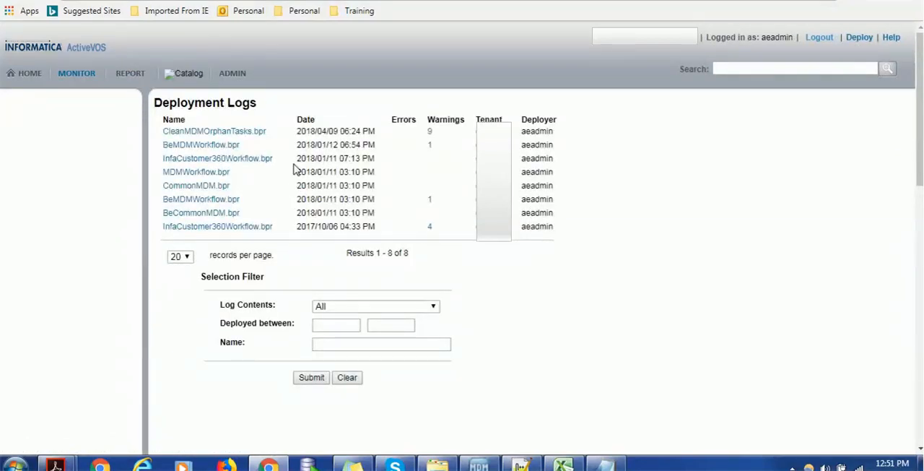
{"action": "mouse_move", "coordinate": [269, 144]}
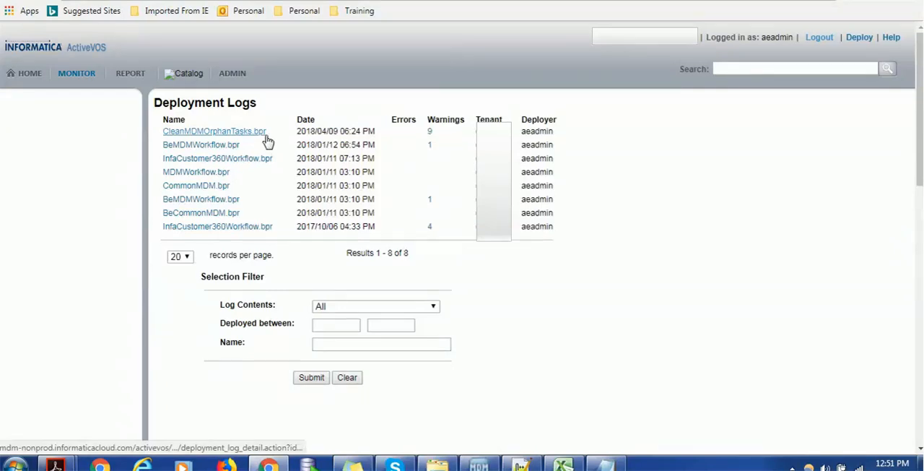
{"action": "mouse_move", "coordinate": [79, 72]}
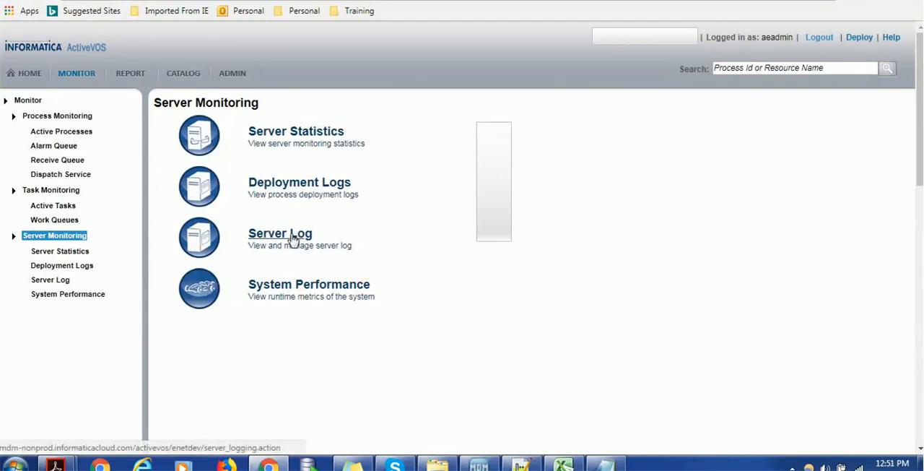
View the empty Server Log, then reopen Server Monitoring in Internet Explorer.
{"action": "left_click", "coordinate": [280, 234]}
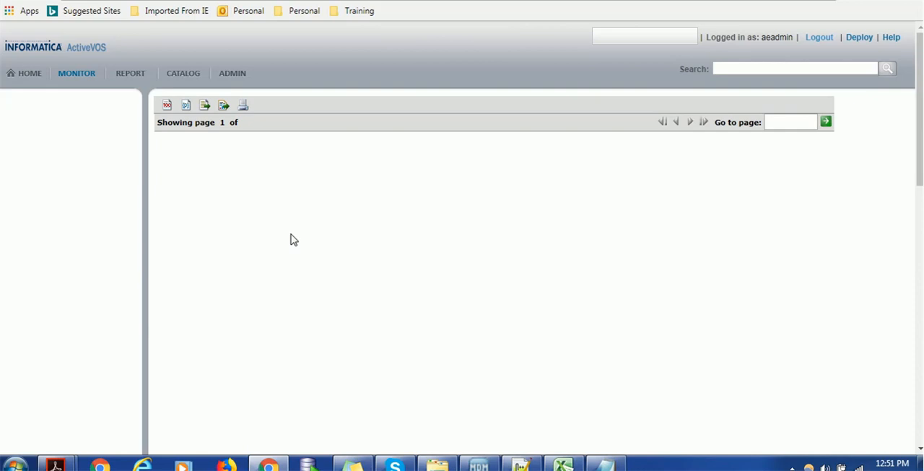
{"action": "mouse_move", "coordinate": [212, 157]}
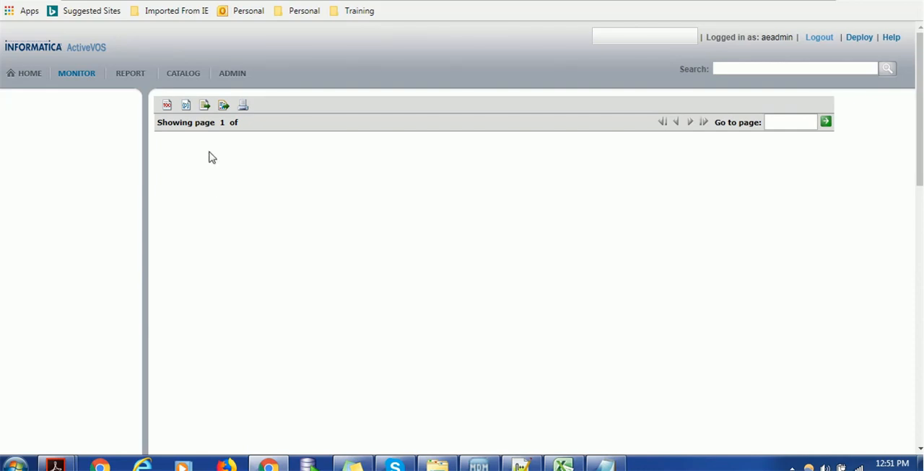
{"action": "mouse_move", "coordinate": [78, 81]}
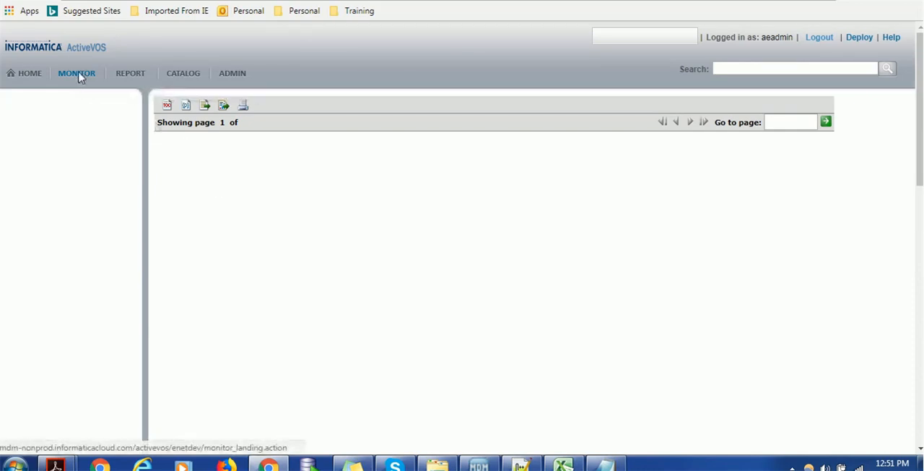
{"action": "left_click", "coordinate": [76, 72]}
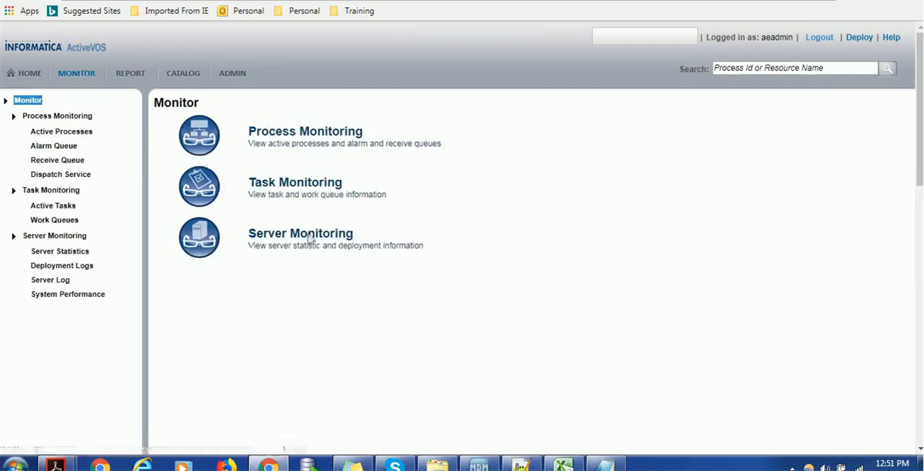
{"action": "left_click", "coordinate": [300, 233]}
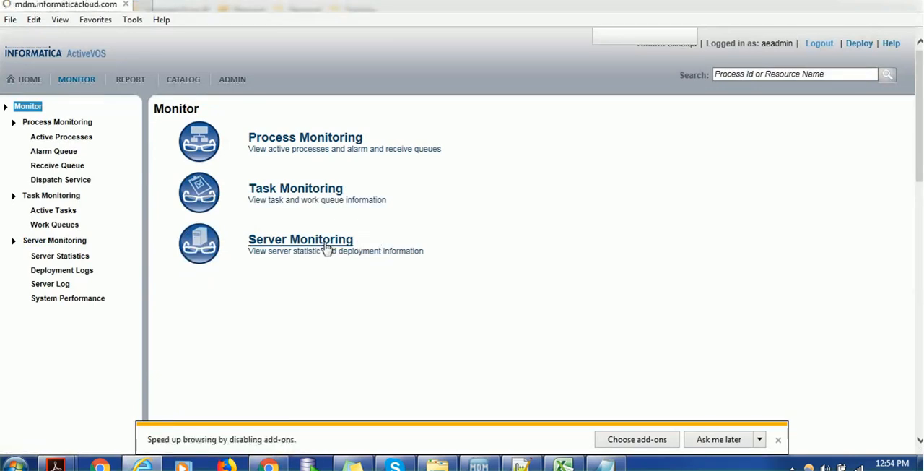
{"action": "left_click", "coordinate": [301, 238]}
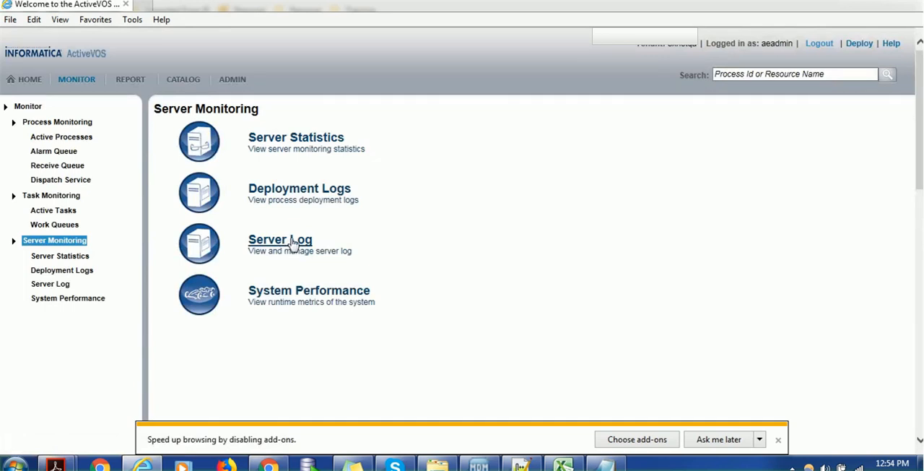
Open the Server Log (page 1 of 51) and select the Engine service in an error entry.
{"action": "left_click", "coordinate": [280, 238]}
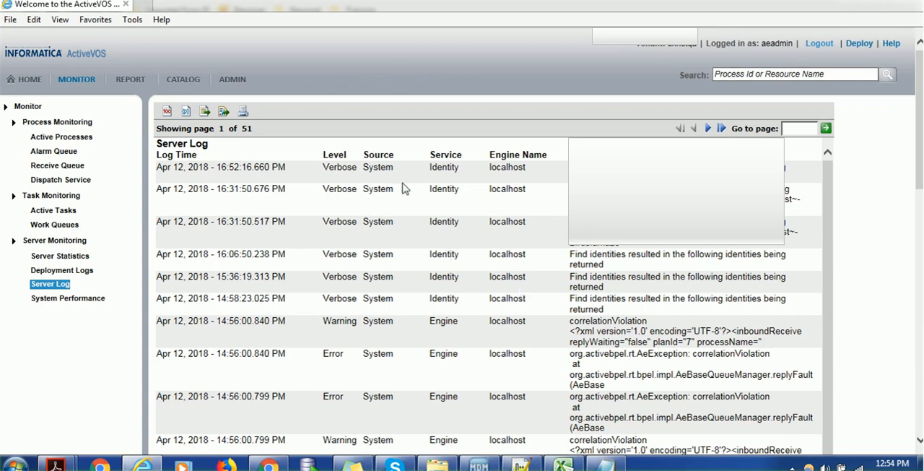
{"action": "mouse_move", "coordinate": [479, 221]}
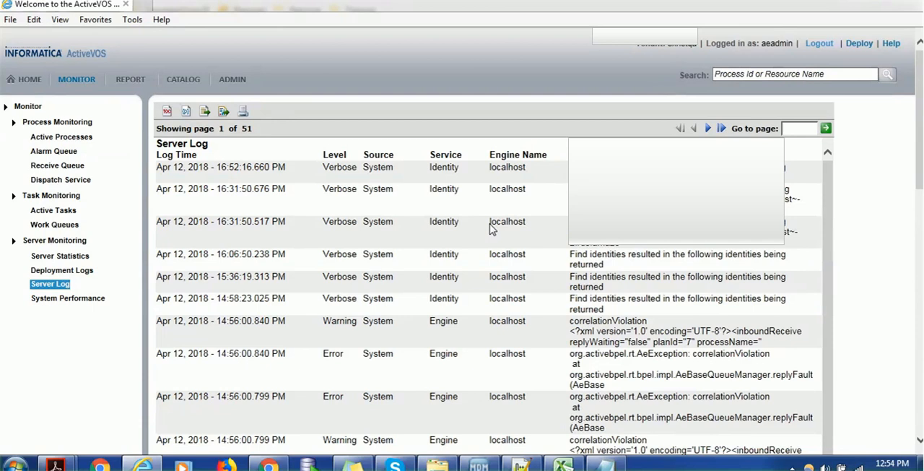
{"action": "mouse_move", "coordinate": [802, 217]}
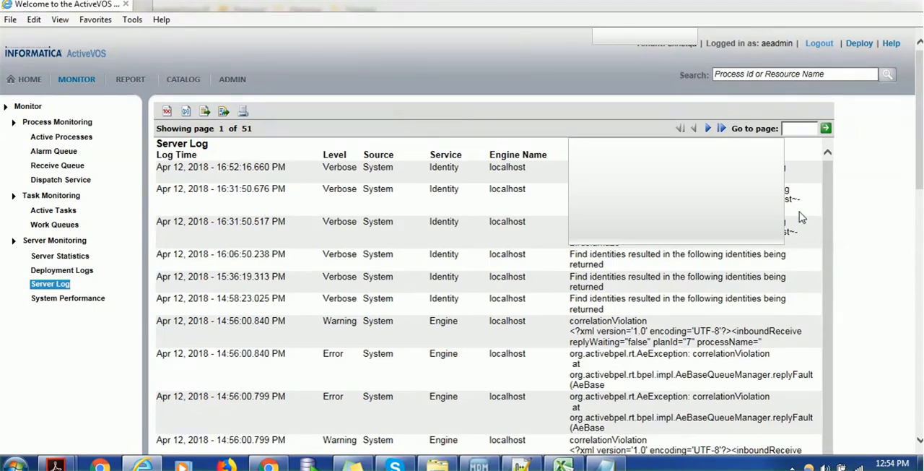
{"action": "scroll", "scroll_direction": "down", "scroll_amount": 3}
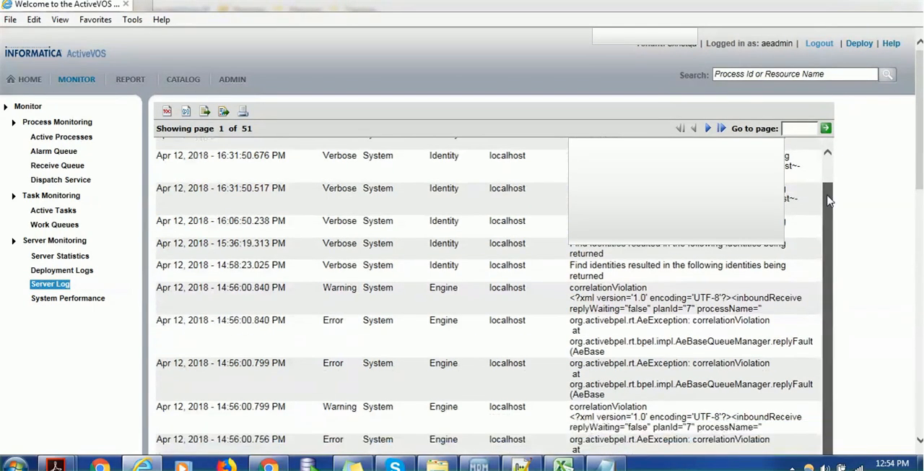
{"action": "scroll", "scroll_direction": "down", "scroll_amount": 3}
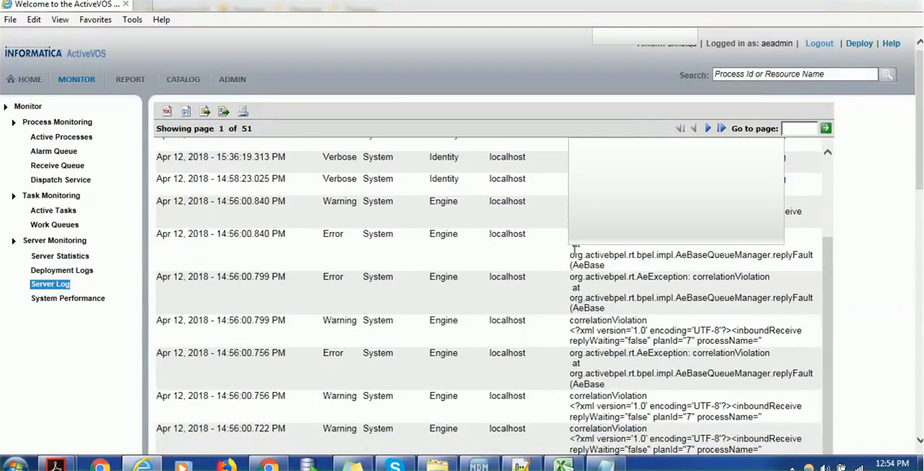
{"action": "mouse_move", "coordinate": [381, 238]}
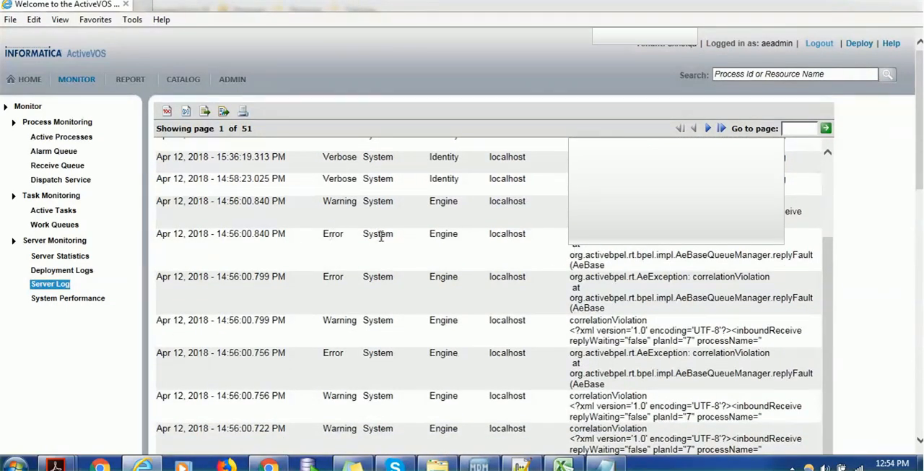
{"action": "double_click", "coordinate": [442, 234]}
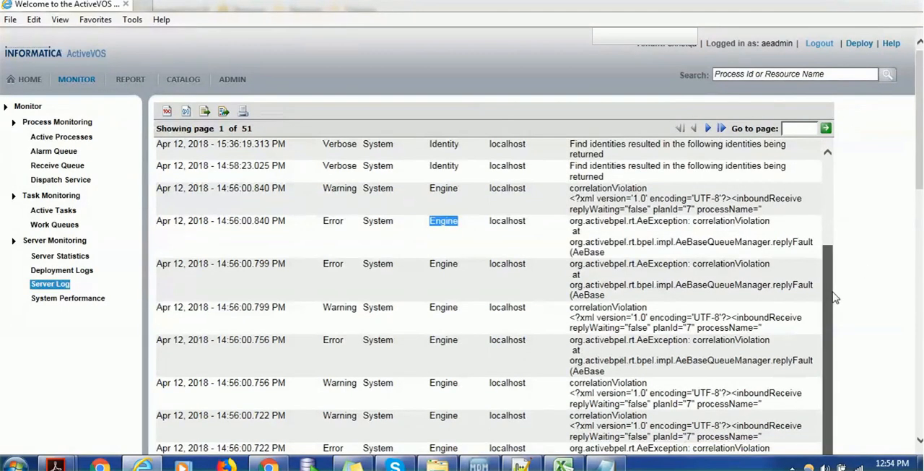
{"action": "scroll", "scroll_direction": "down", "scroll_amount": 3}
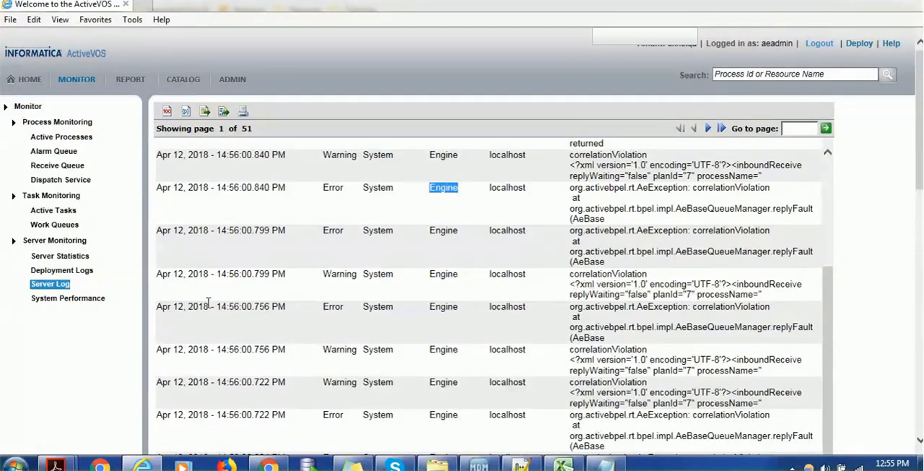
{"action": "mouse_move", "coordinate": [61, 270]}
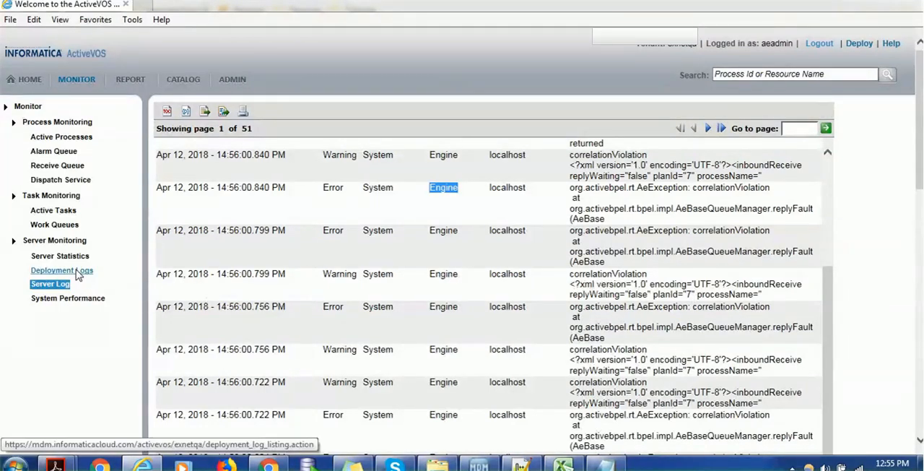
{"action": "mouse_move", "coordinate": [60, 256]}
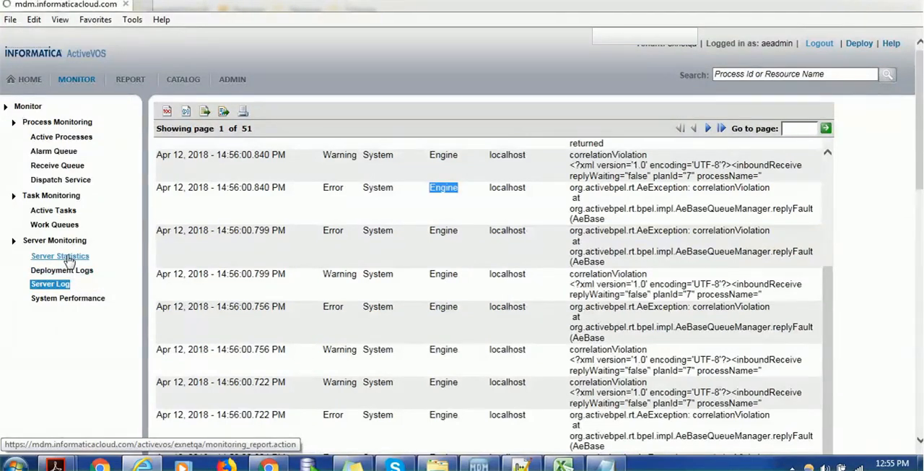
Open Server Statistics showing current-interval and since-reset counts for localhost.
{"action": "left_click", "coordinate": [61, 255]}
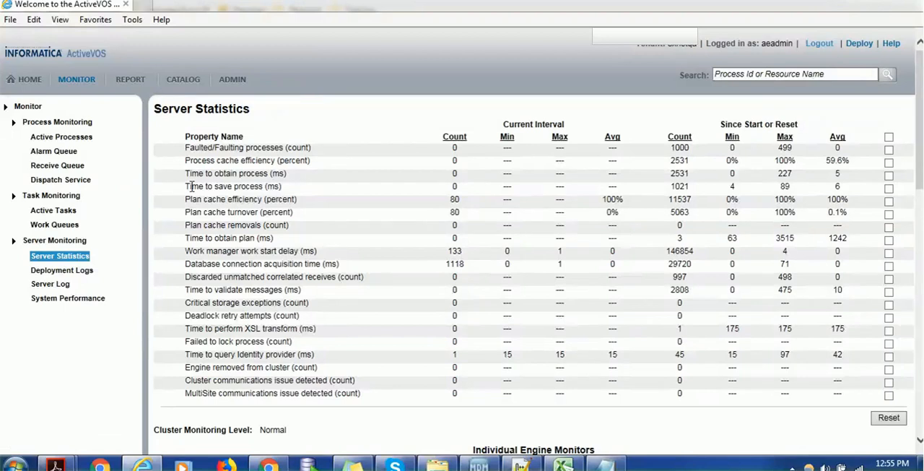
{"action": "mouse_move", "coordinate": [265, 160]}
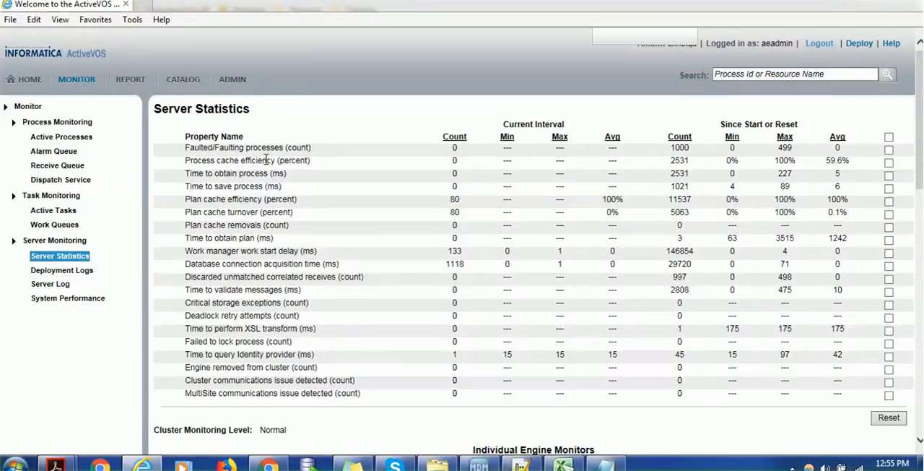
{"action": "mouse_move", "coordinate": [561, 148]}
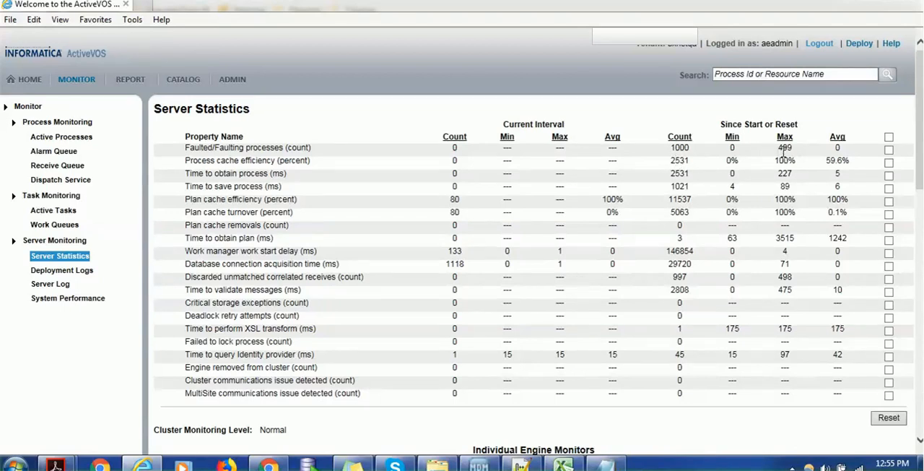
{"action": "mouse_move", "coordinate": [354, 189]}
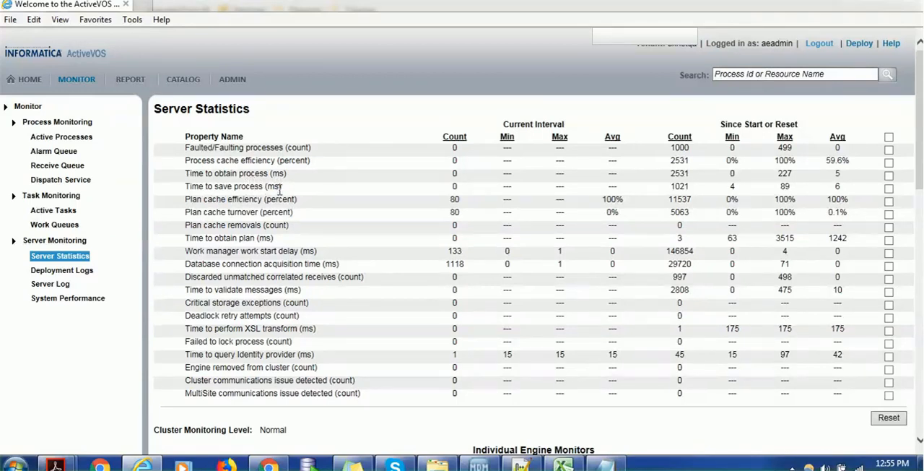
{"action": "mouse_move", "coordinate": [249, 211]}
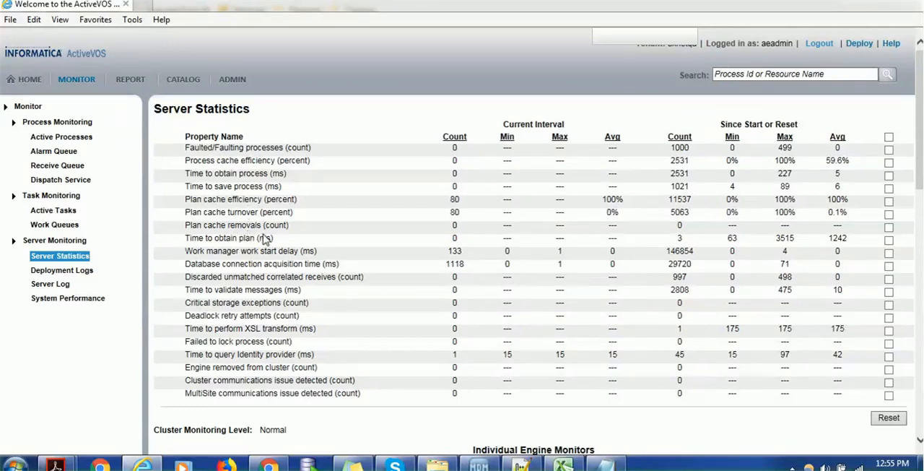
{"action": "mouse_move", "coordinate": [254, 252]}
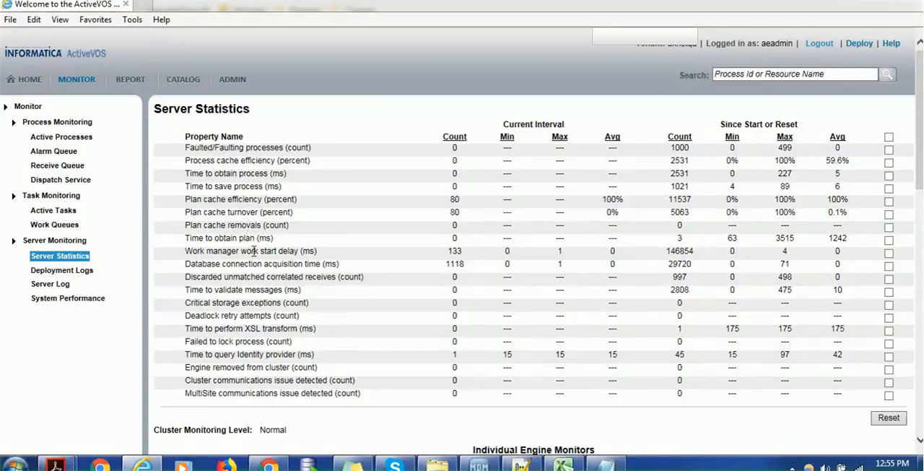
{"action": "mouse_move", "coordinate": [630, 289]}
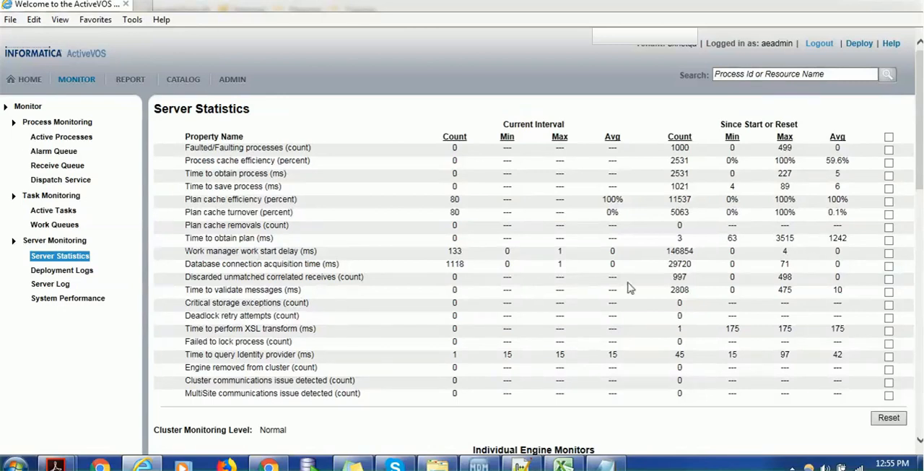
{"action": "scroll", "scroll_direction": "down", "scroll_amount": 3}
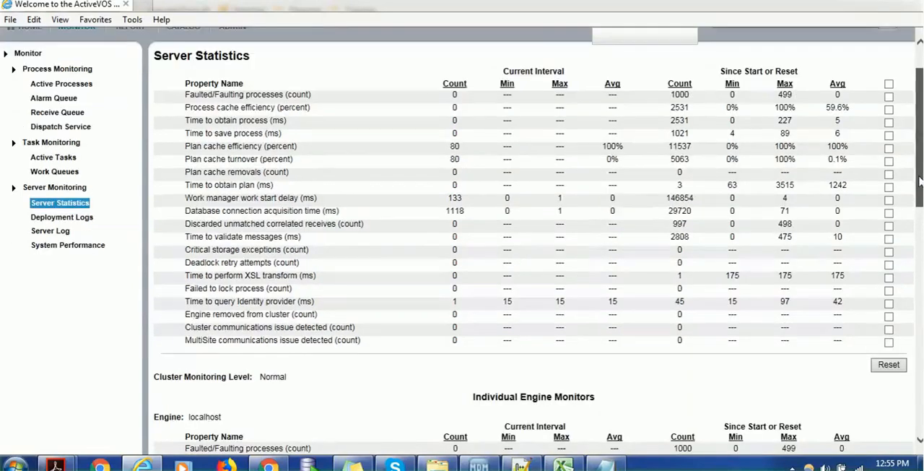
{"action": "scroll", "scroll_direction": "down", "scroll_amount": 3}
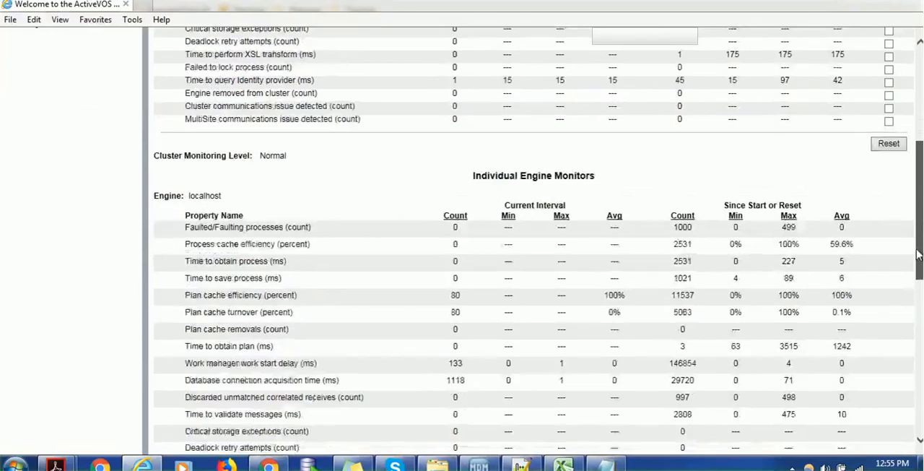
{"action": "scroll", "scroll_direction": "down", "scroll_amount": 3}
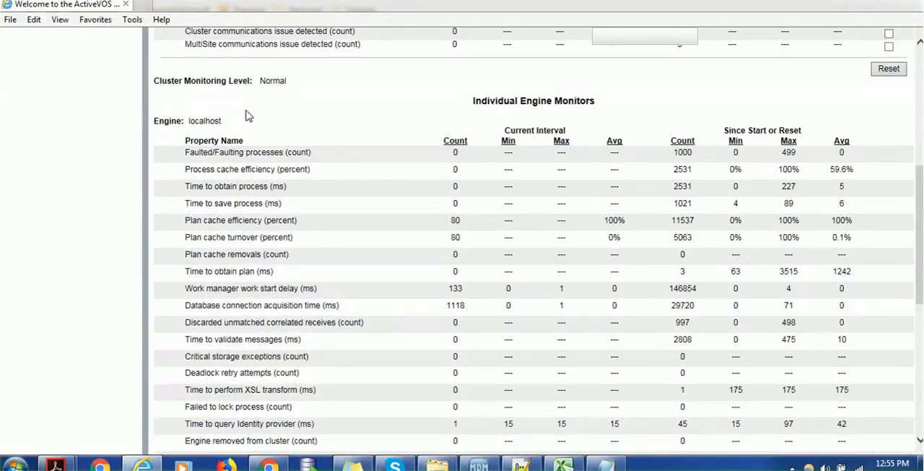
{"action": "mouse_move", "coordinate": [228, 96]}
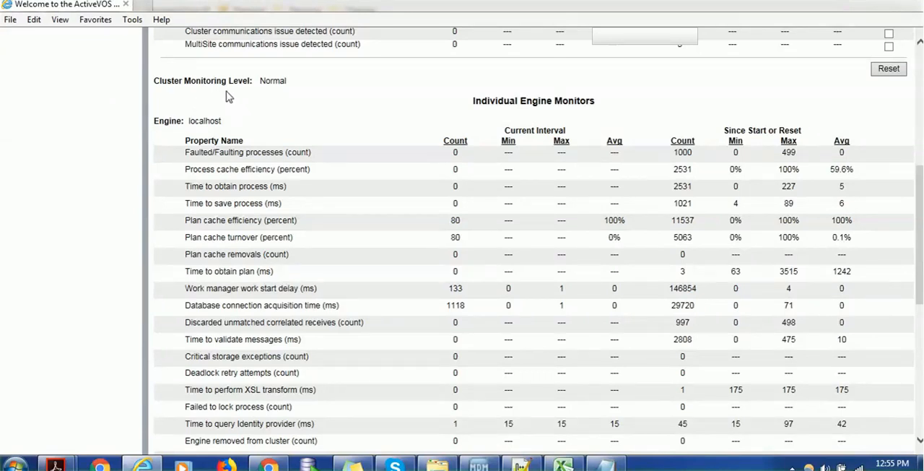
{"action": "mouse_move", "coordinate": [301, 80]}
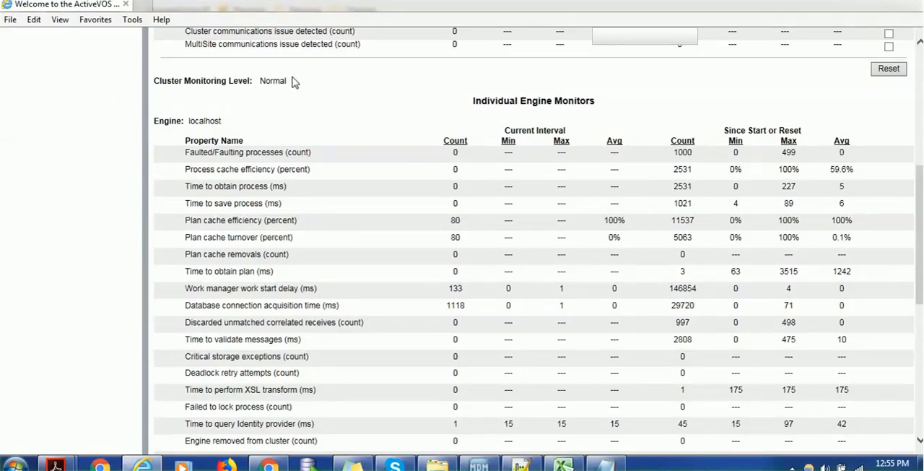
{"action": "mouse_move", "coordinate": [815, 100]}
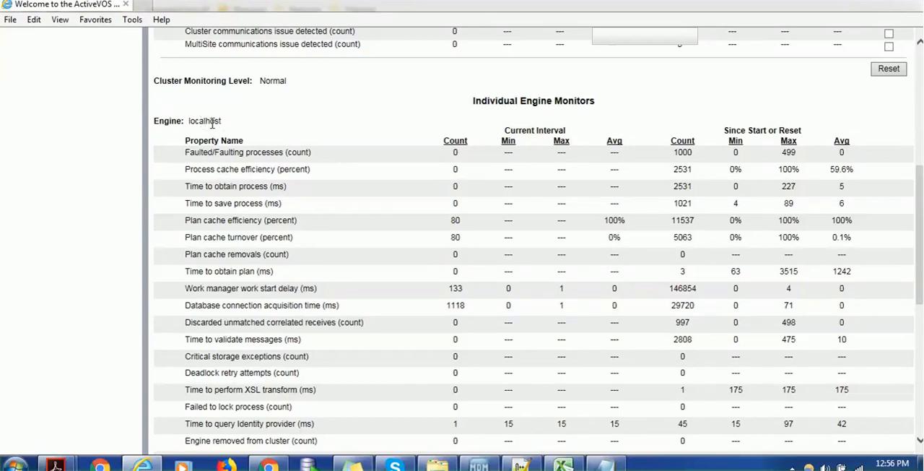
{"action": "mouse_move", "coordinate": [222, 119]}
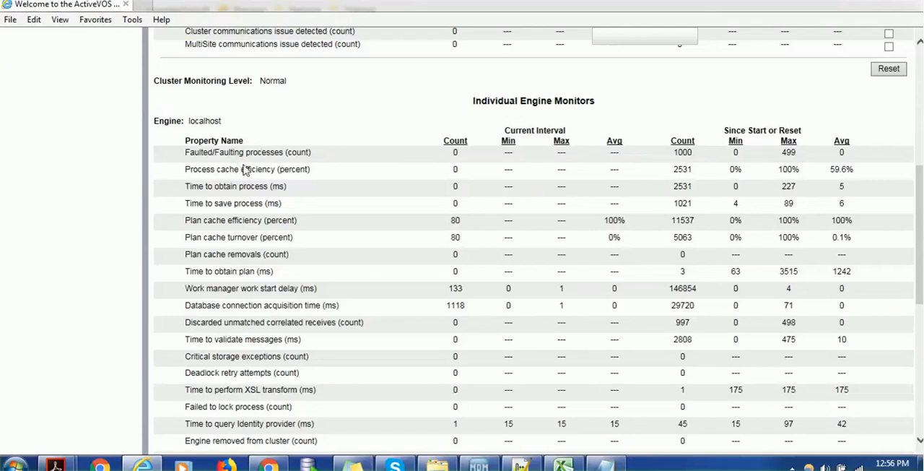
{"action": "mouse_move", "coordinate": [890, 255]}
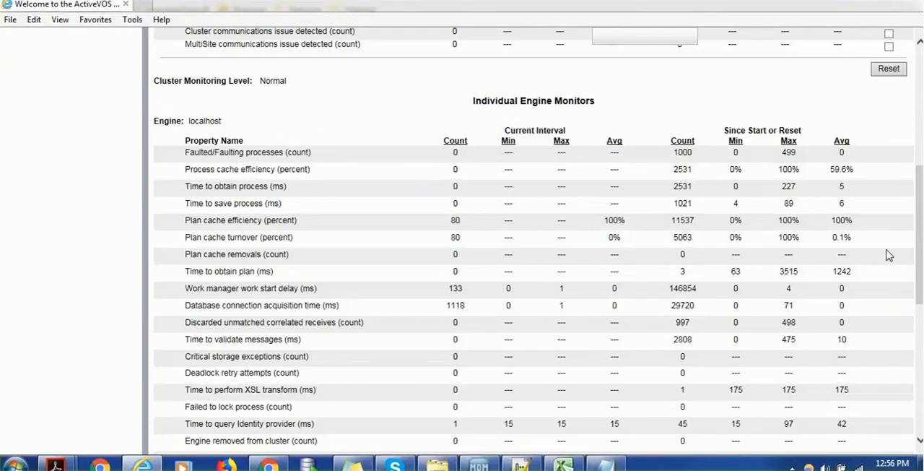
{"action": "mouse_move", "coordinate": [315, 209]}
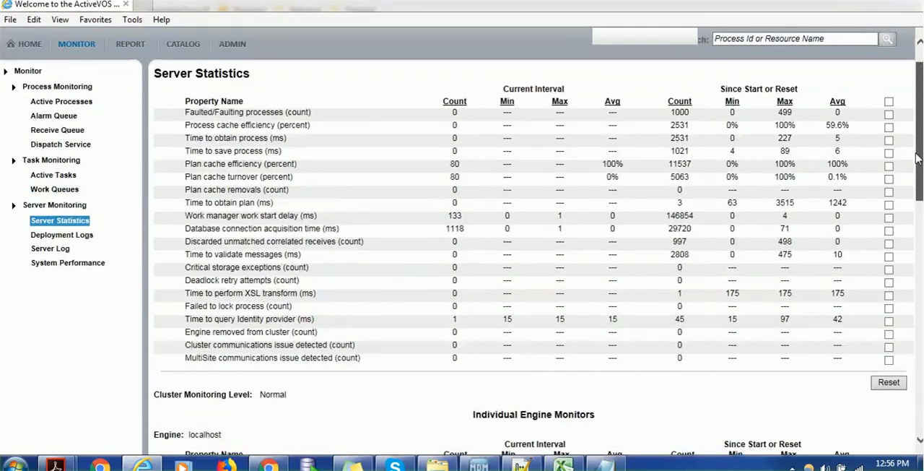
{"action": "scroll", "scroll_direction": "down", "scroll_amount": 3}
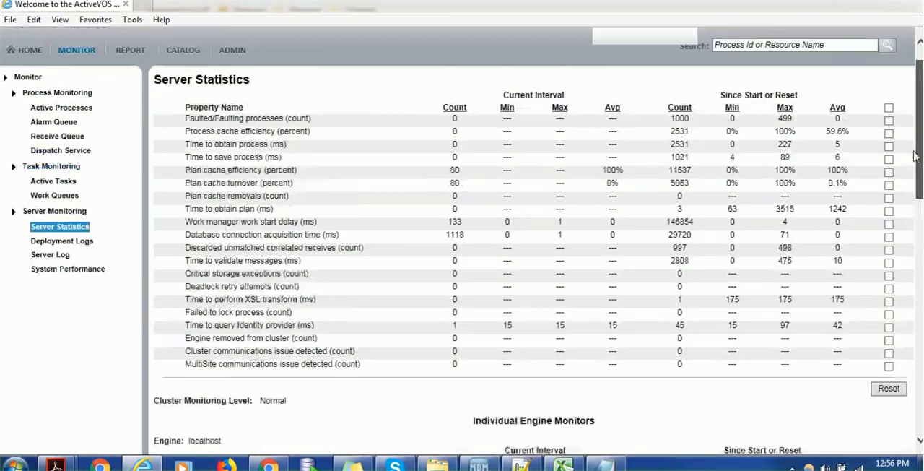
{"action": "scroll", "scroll_direction": "down", "scroll_amount": 3}
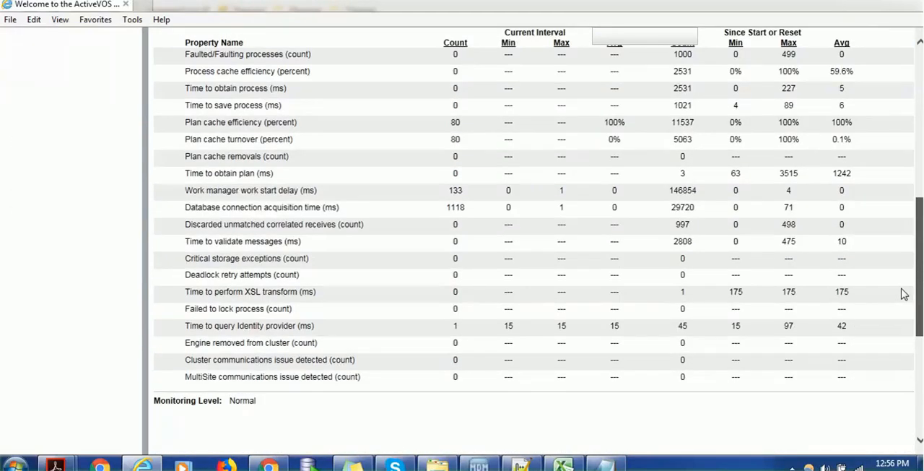
{"action": "scroll", "scroll_direction": "down", "scroll_amount": 3}
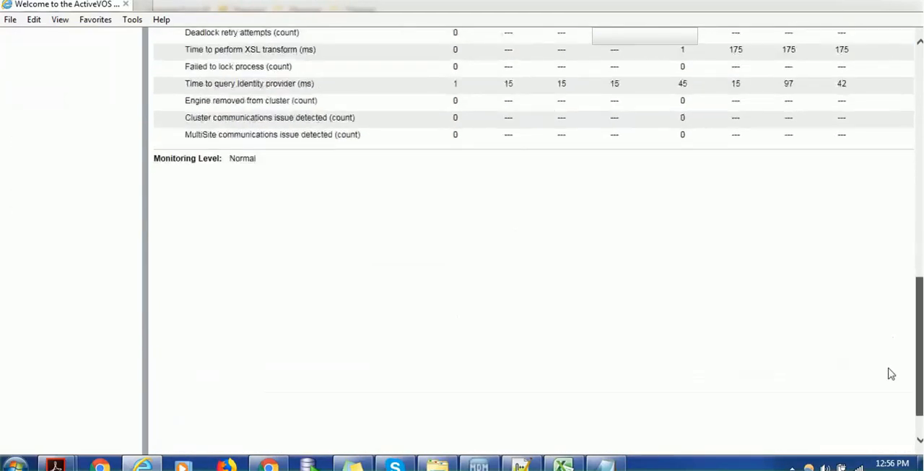
{"action": "scroll", "scroll_direction": "up", "scroll_amount": 3}
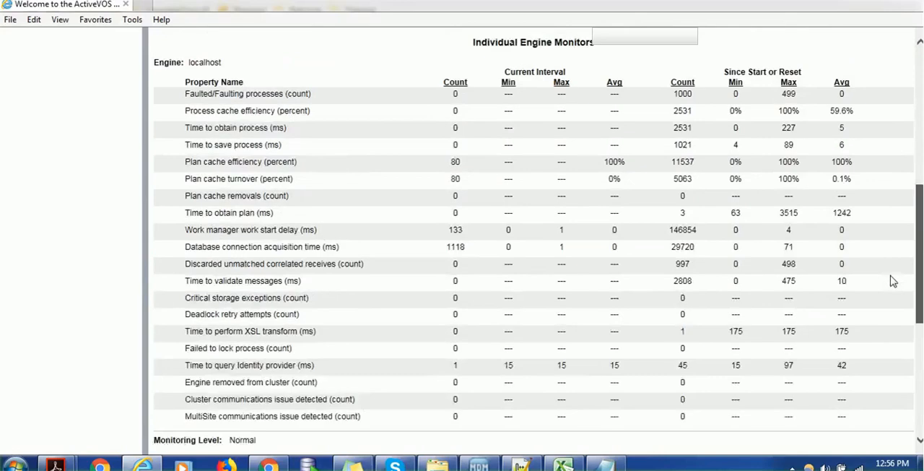
{"action": "scroll", "scroll_direction": "down", "scroll_amount": 3}
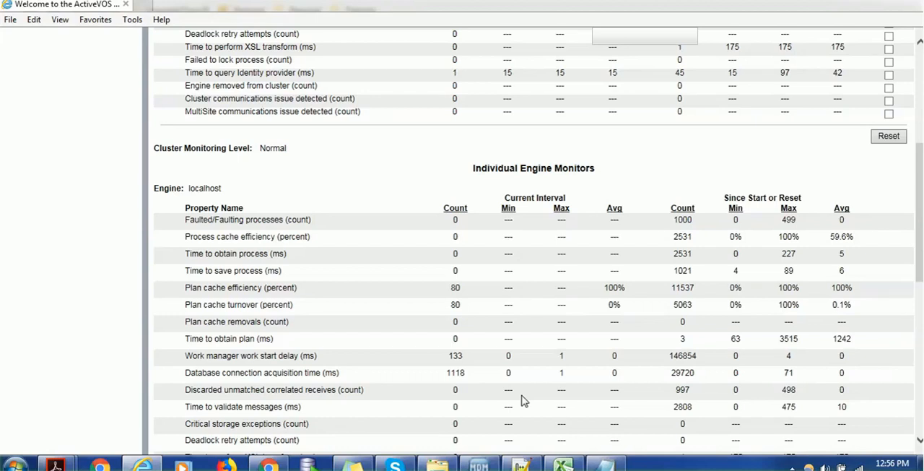
{"action": "mouse_move", "coordinate": [773, 173]}
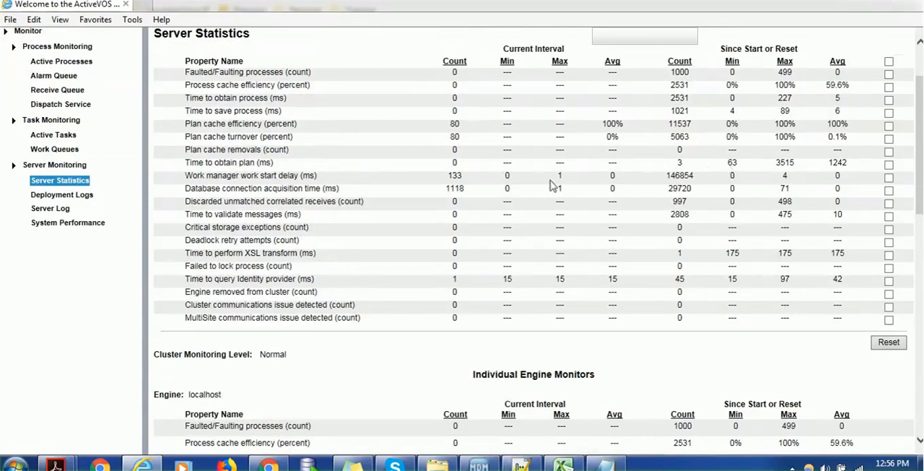
{"action": "mouse_move", "coordinate": [168, 222]}
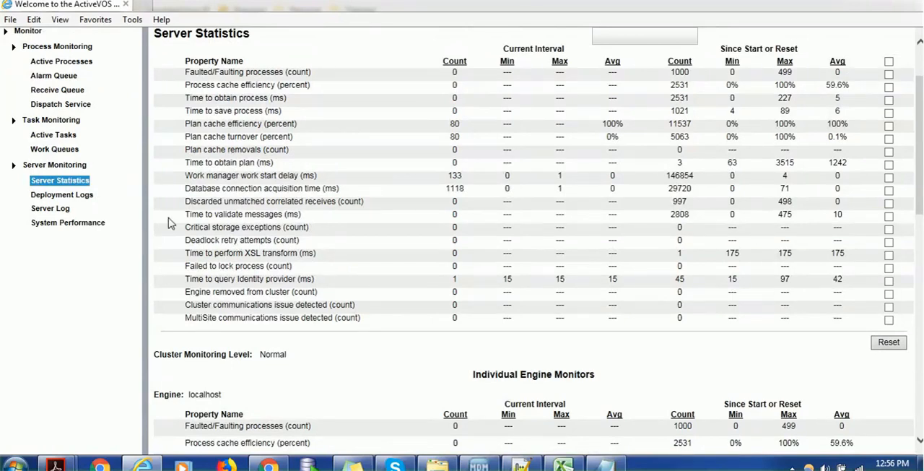
{"action": "mouse_move", "coordinate": [68, 223]}
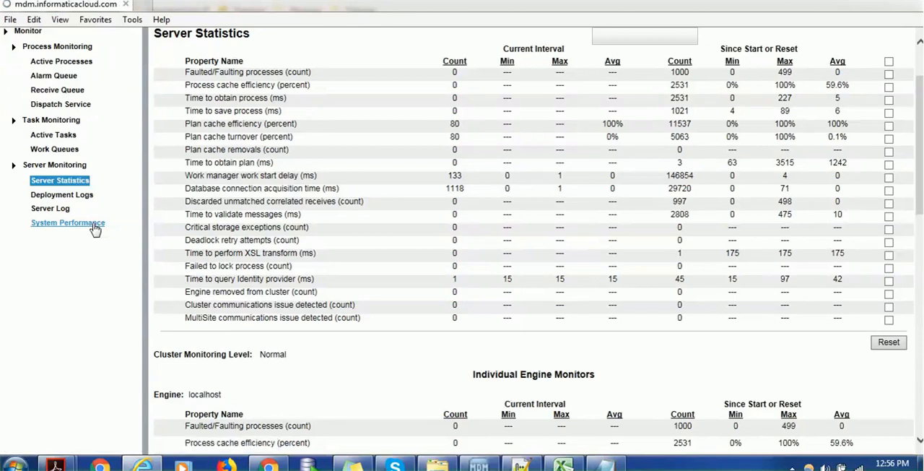
{"action": "left_click", "coordinate": [67, 223]}
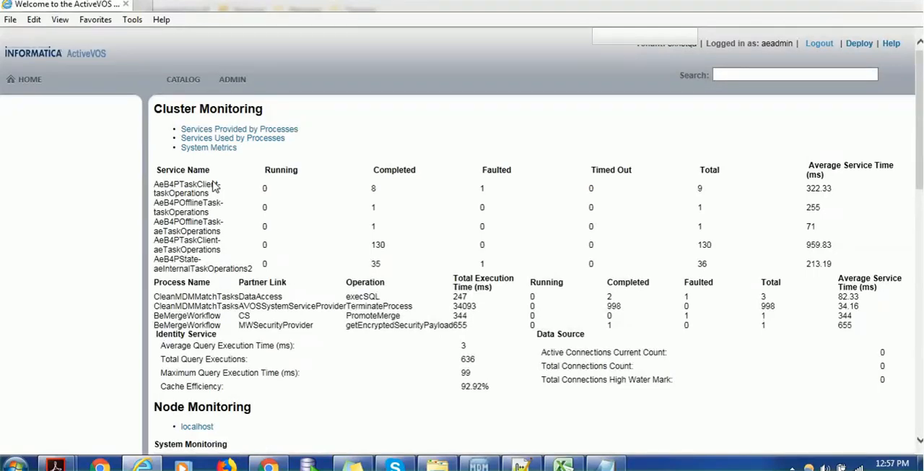
{"action": "mouse_move", "coordinate": [295, 108]}
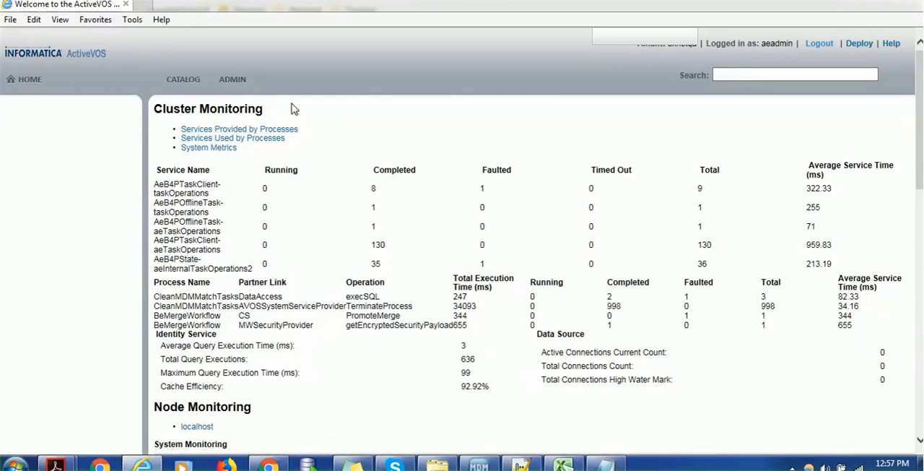
{"action": "mouse_move", "coordinate": [300, 134]}
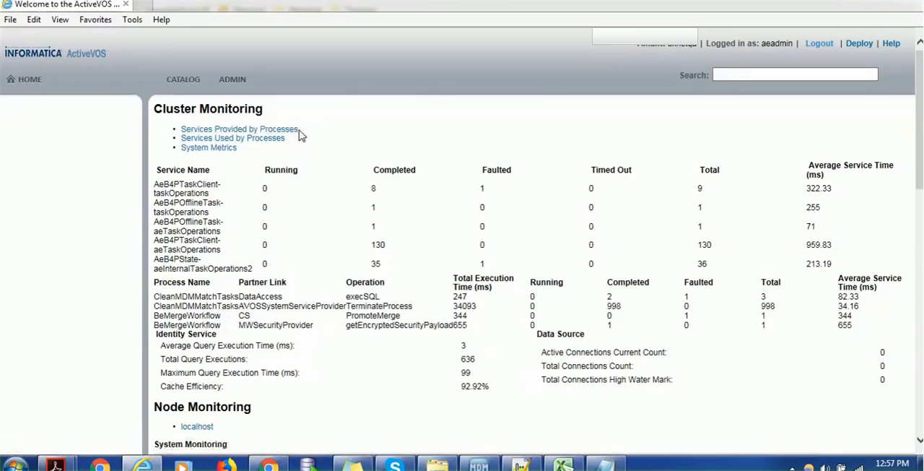
{"action": "mouse_move", "coordinate": [318, 137]}
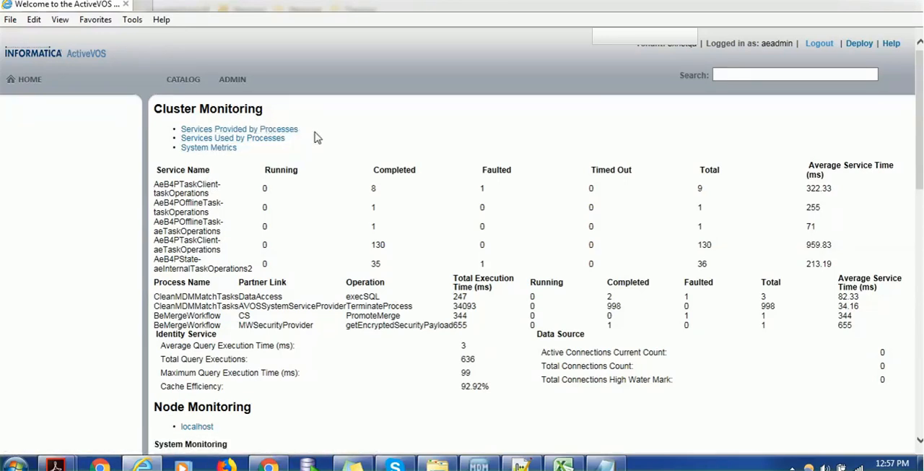
{"action": "mouse_move", "coordinate": [299, 144]}
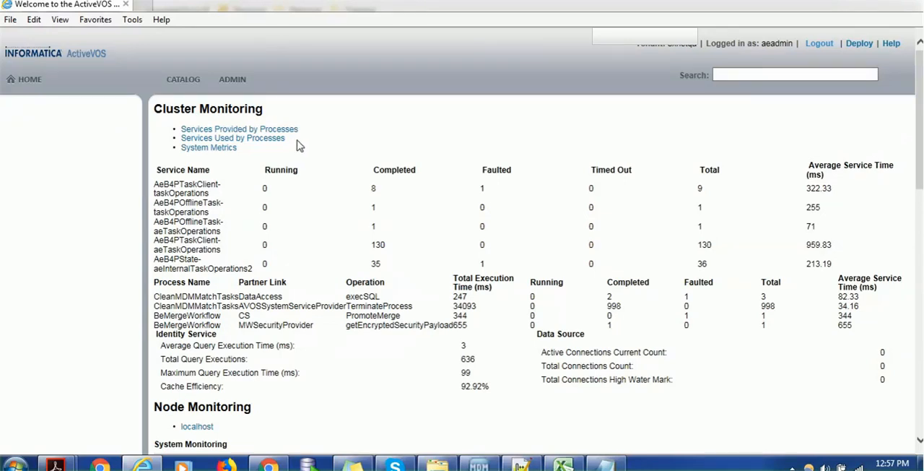
{"action": "mouse_move", "coordinate": [246, 161]}
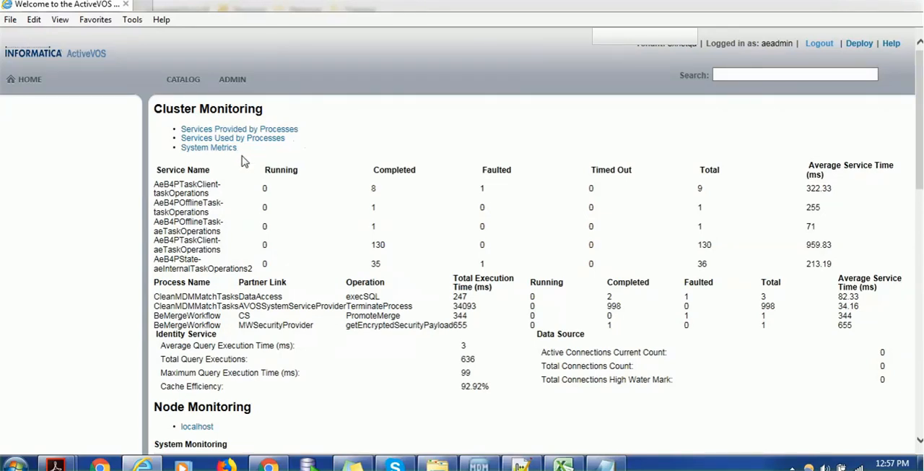
{"action": "mouse_move", "coordinate": [219, 182]}
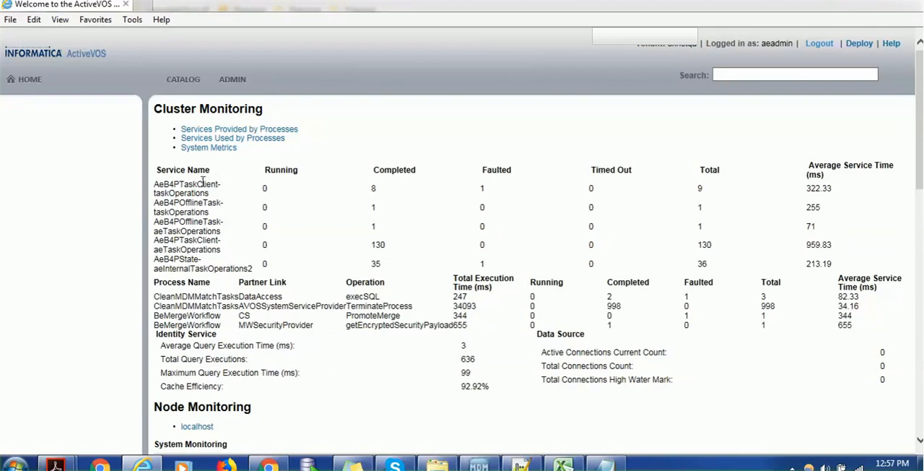
{"action": "mouse_move", "coordinate": [291, 169]}
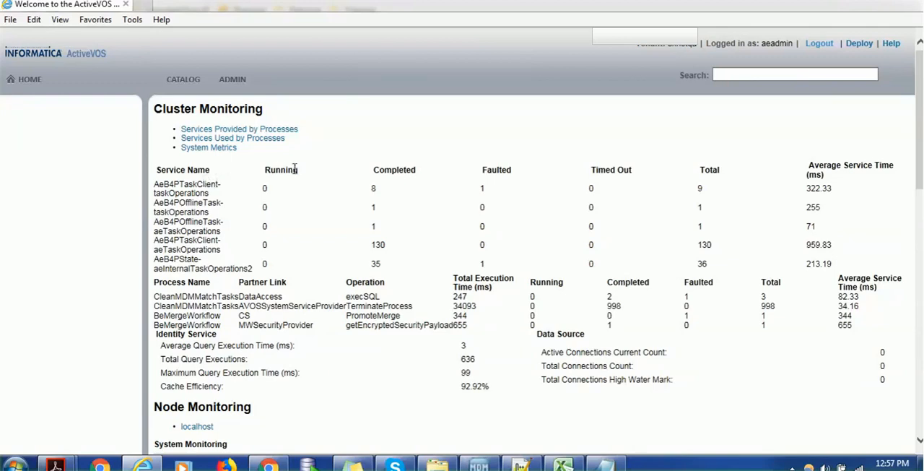
{"action": "mouse_move", "coordinate": [371, 186]}
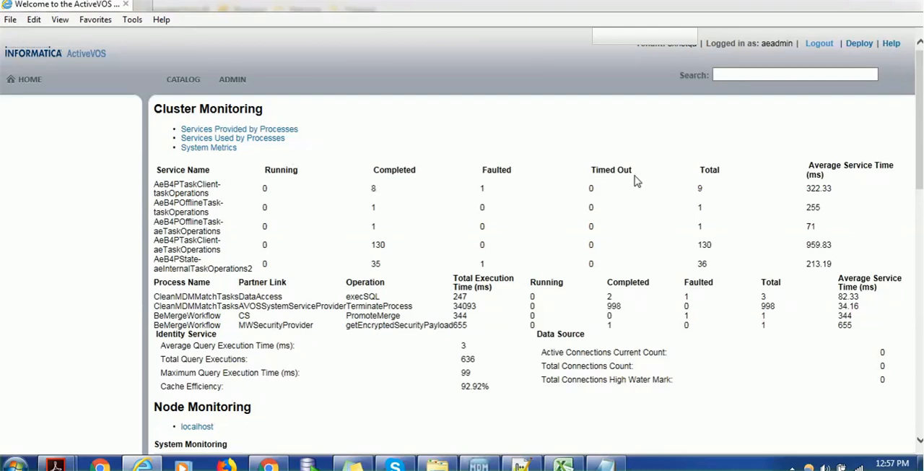
{"action": "mouse_move", "coordinate": [789, 169]}
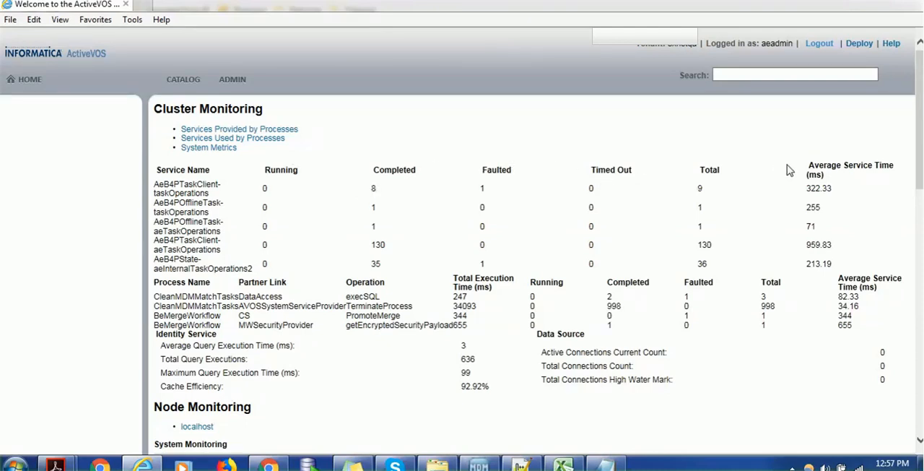
{"action": "mouse_move", "coordinate": [402, 225]}
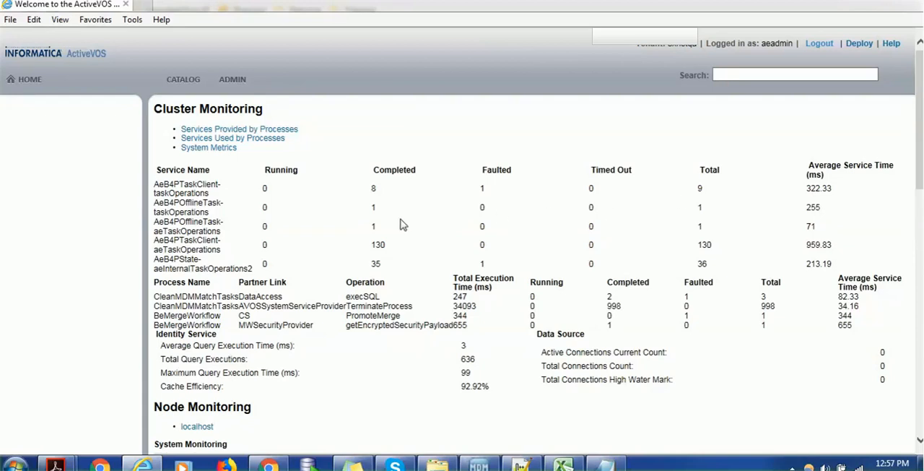
{"action": "mouse_move", "coordinate": [225, 231]}
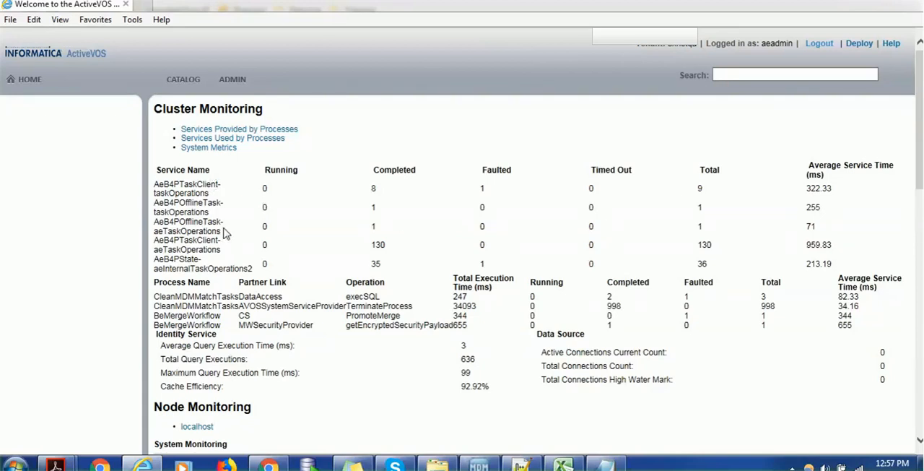
{"action": "mouse_move", "coordinate": [191, 202]}
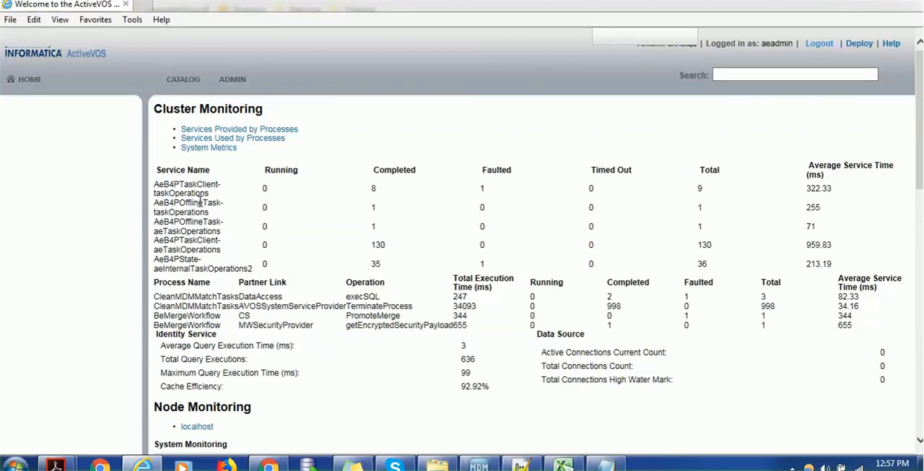
{"action": "mouse_move", "coordinate": [222, 221]}
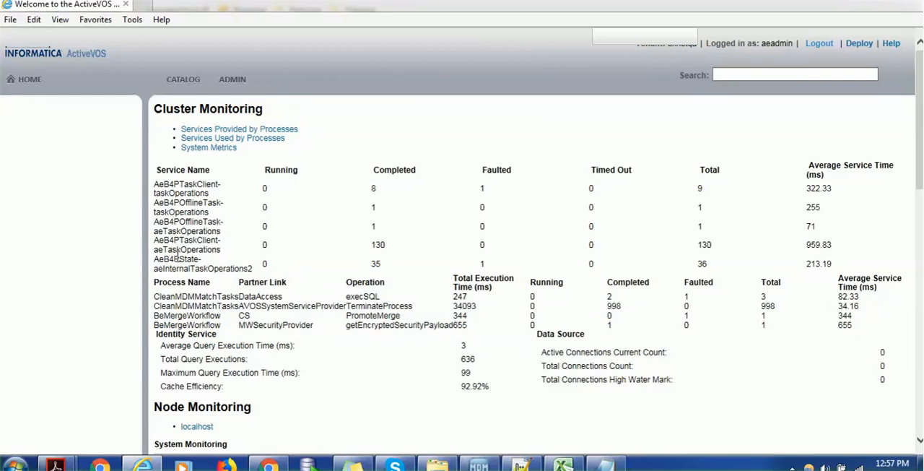
{"action": "mouse_move", "coordinate": [205, 283]}
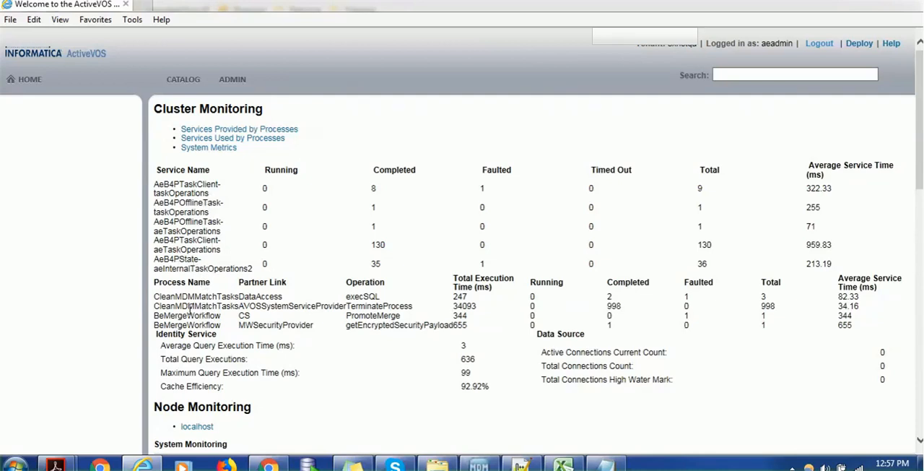
{"action": "mouse_move", "coordinate": [185, 306]}
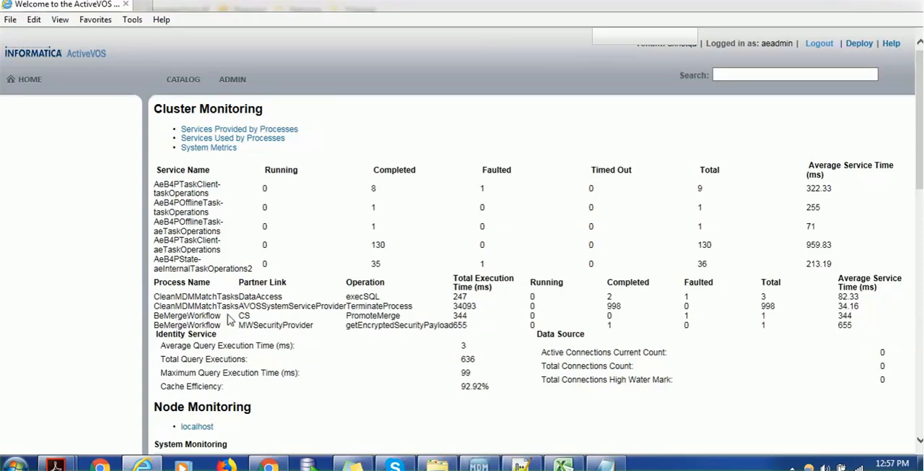
{"action": "mouse_move", "coordinate": [283, 321]}
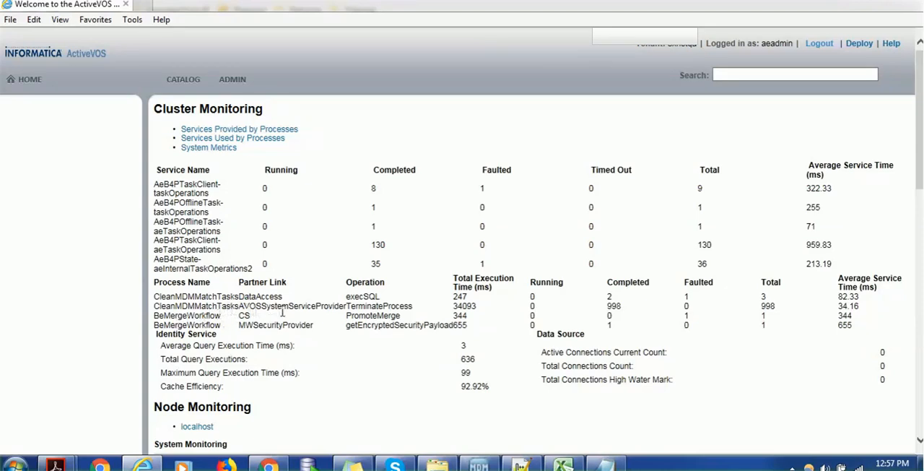
{"action": "mouse_move", "coordinate": [191, 325]}
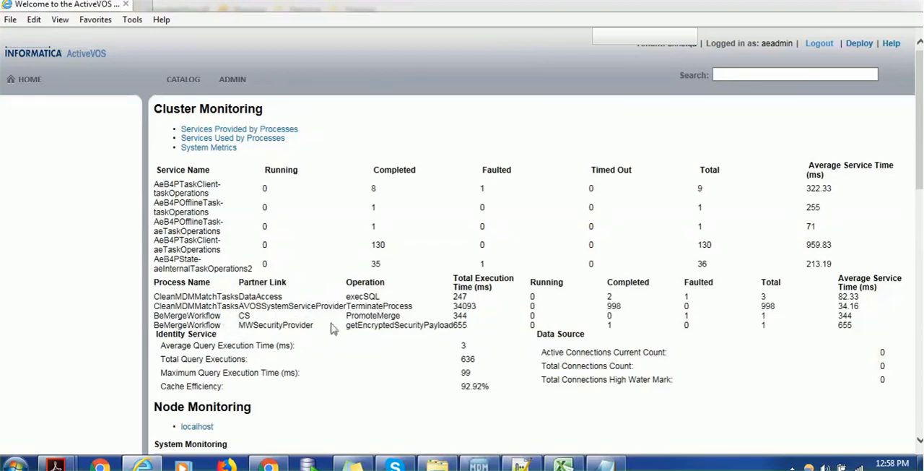
{"action": "mouse_move", "coordinate": [810, 286]}
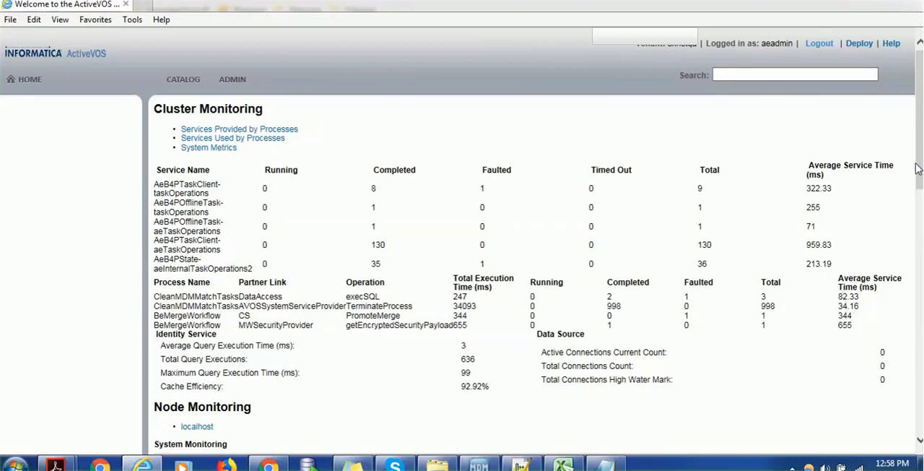
Scroll down to the Node Monitoring system monitoring figures for localhost.
{"action": "scroll", "scroll_direction": "down", "scroll_amount": 3}
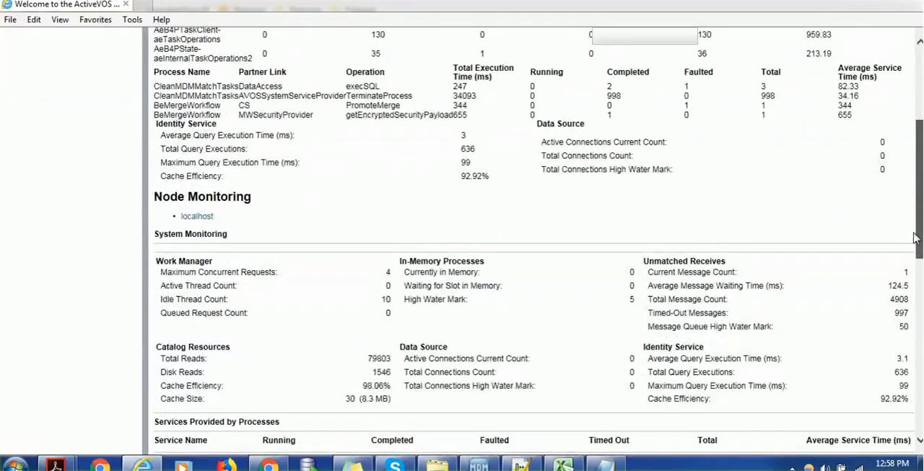
{"action": "scroll", "scroll_direction": "down", "scroll_amount": 3}
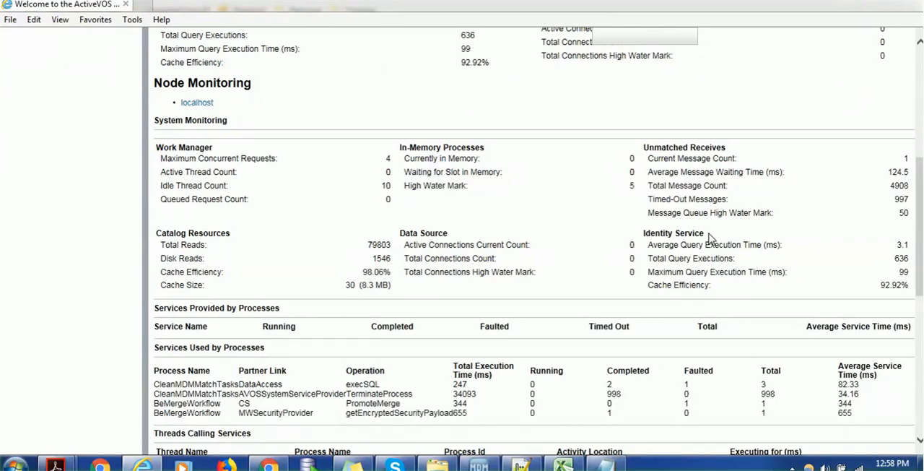
{"action": "mouse_move", "coordinate": [306, 196]}
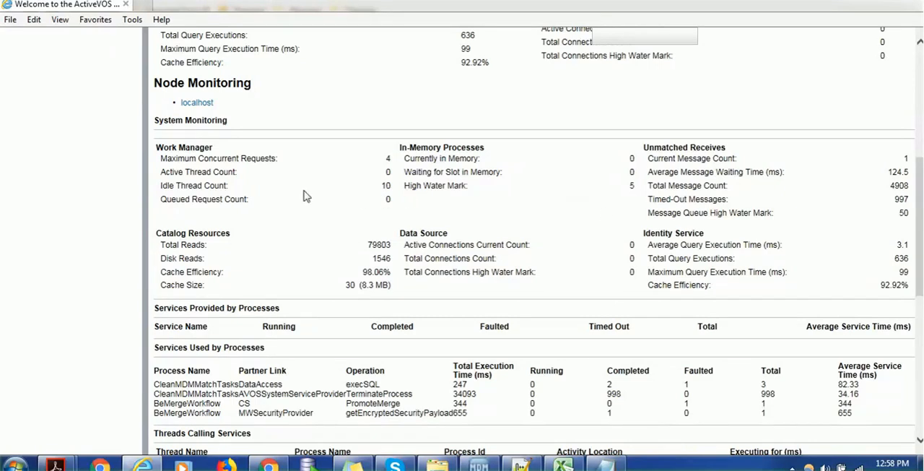
{"action": "mouse_move", "coordinate": [238, 153]}
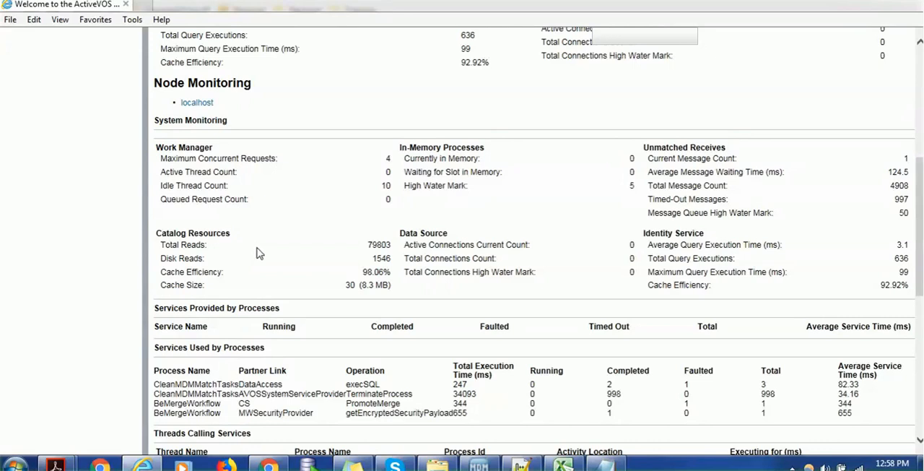
{"action": "mouse_move", "coordinate": [219, 257]}
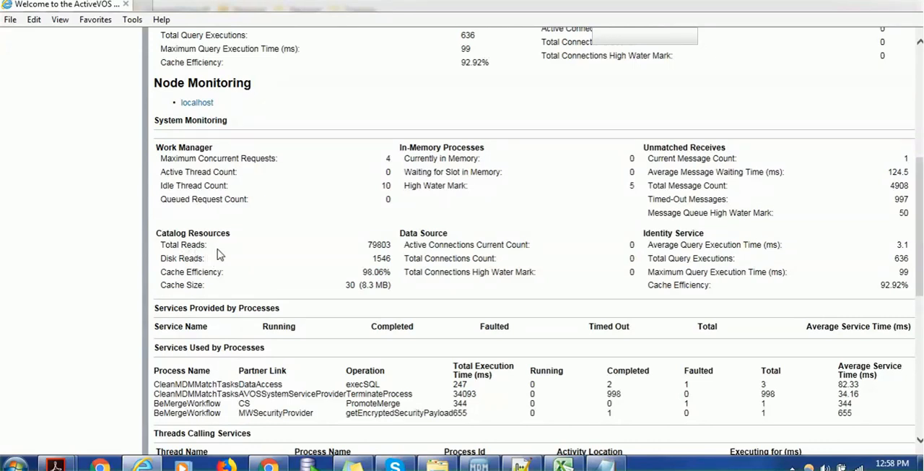
{"action": "mouse_move", "coordinate": [227, 271]}
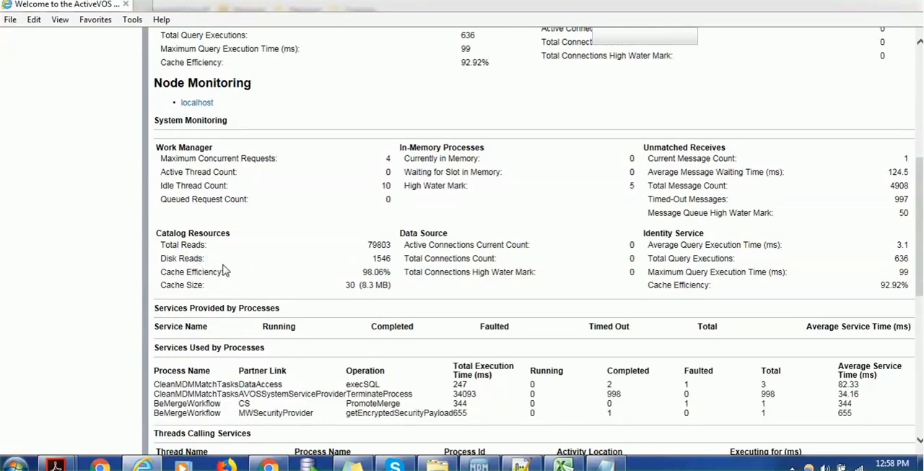
{"action": "mouse_move", "coordinate": [209, 286]}
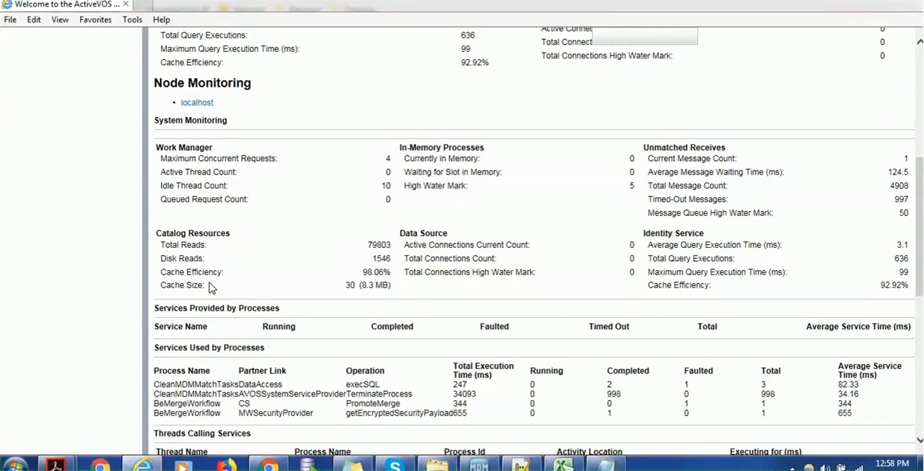
{"action": "mouse_move", "coordinate": [445, 309]}
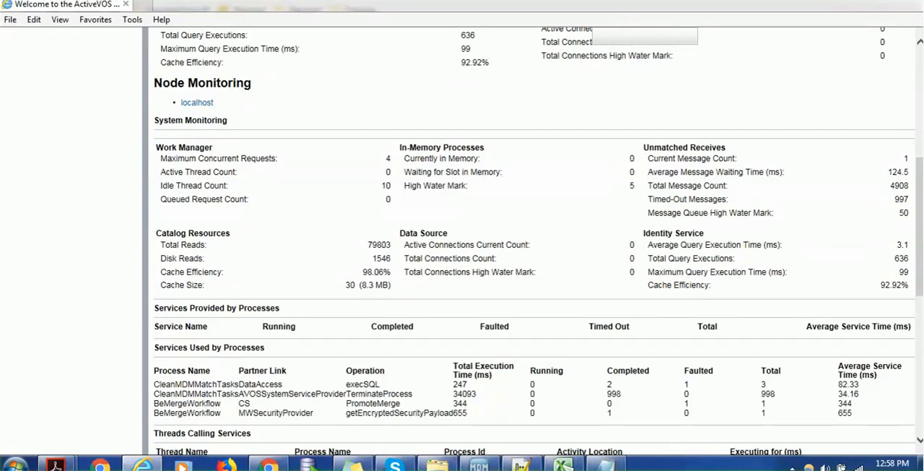
Scroll to the Services Used by Processes and Threads Calling Services tables.
{"action": "scroll", "scroll_direction": "down", "scroll_amount": 3}
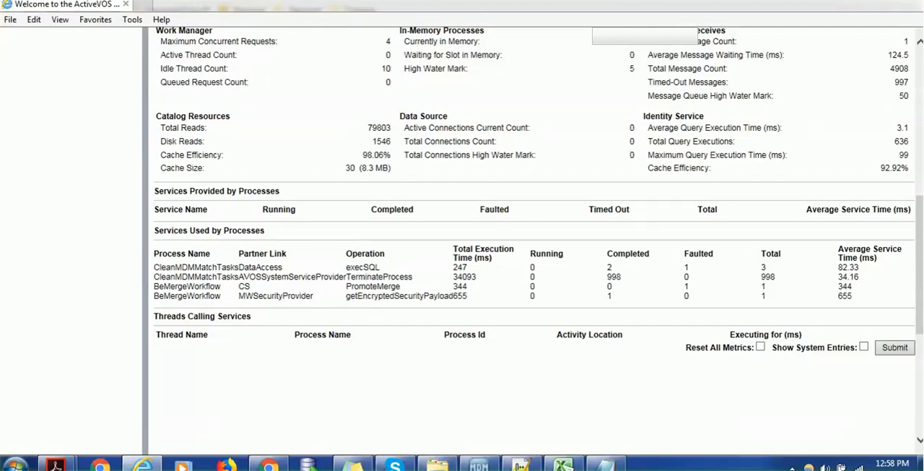
{"action": "mouse_move", "coordinate": [572, 118]}
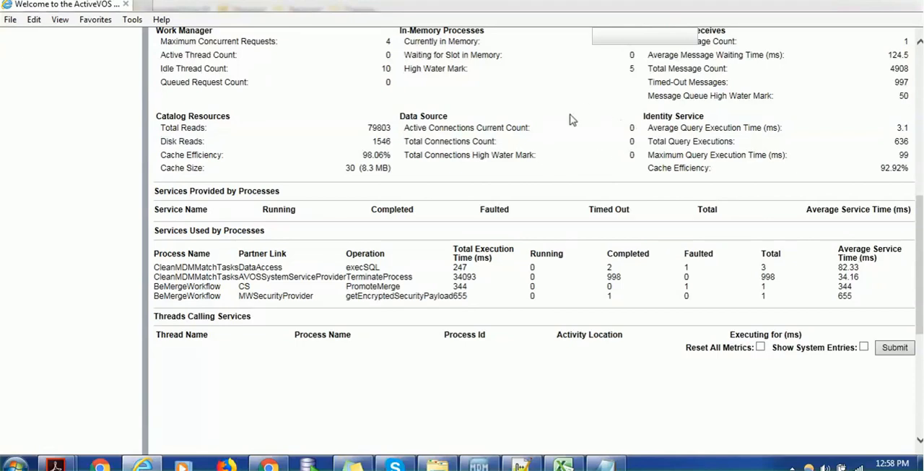
{"action": "mouse_move", "coordinate": [284, 225]}
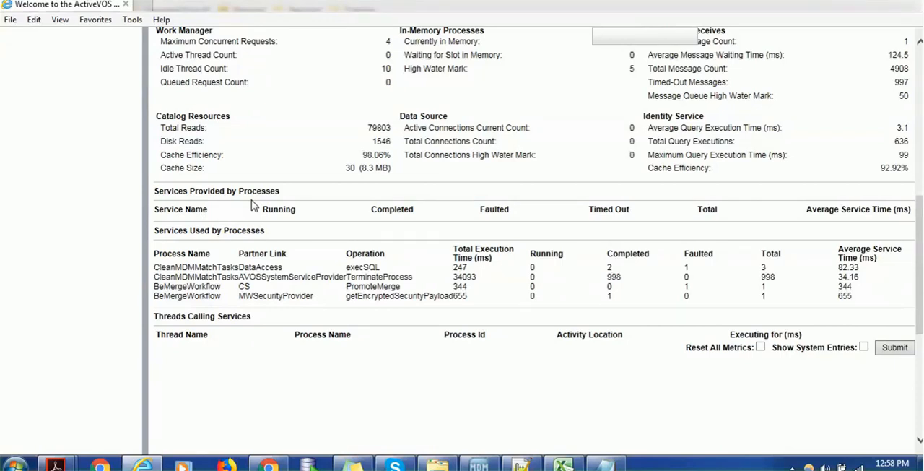
{"action": "mouse_move", "coordinate": [174, 286]}
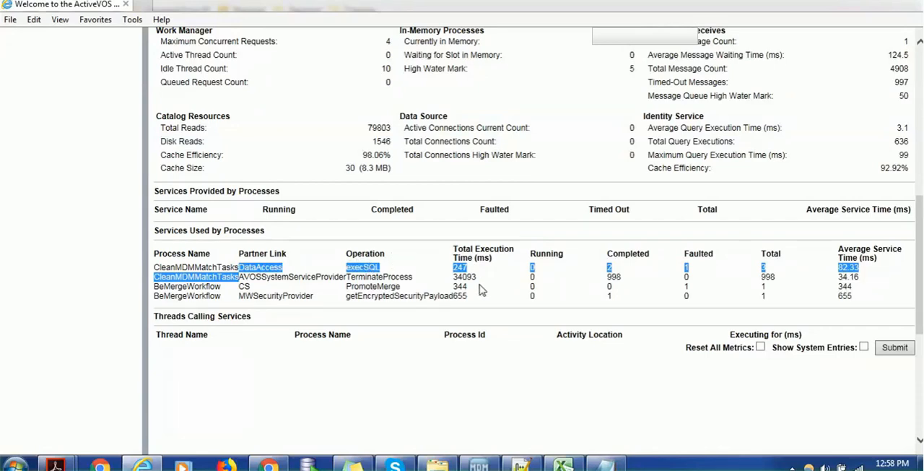
{"action": "mouse_move", "coordinate": [354, 323]}
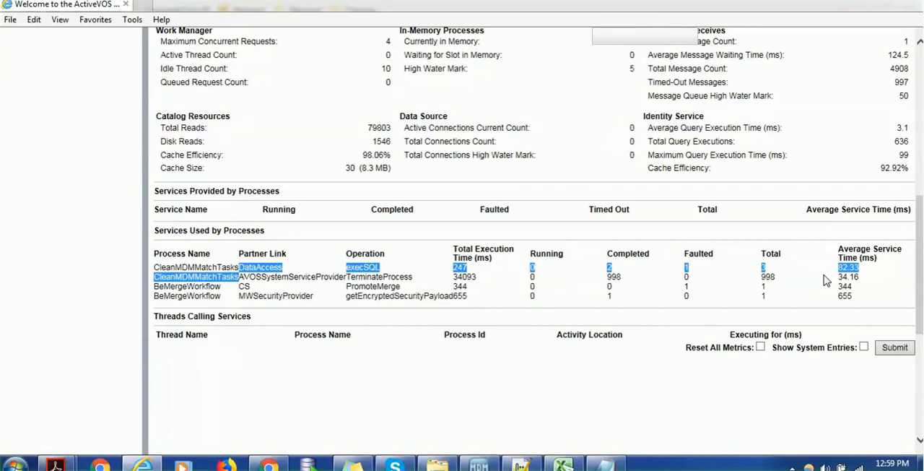
{"action": "mouse_move", "coordinate": [725, 279]}
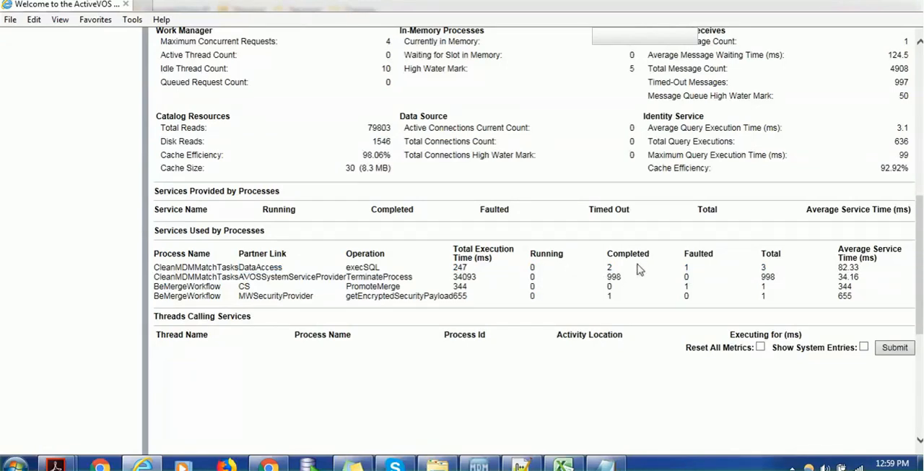
{"action": "mouse_move", "coordinate": [589, 280]}
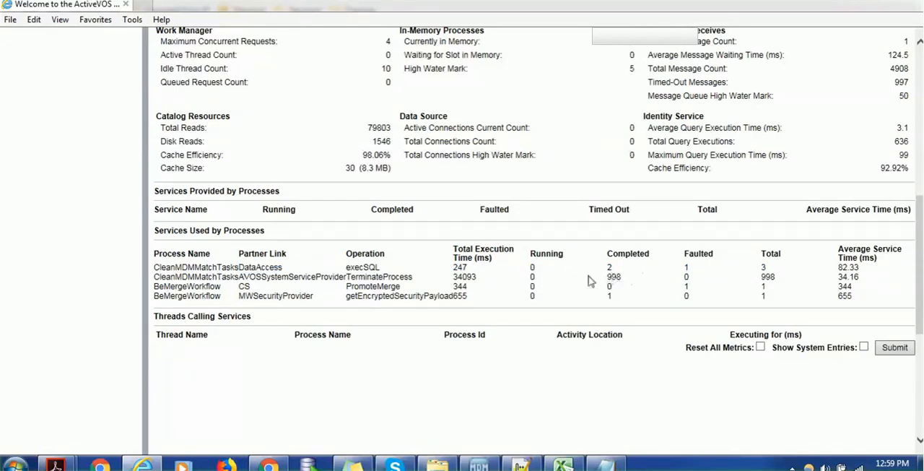
{"action": "mouse_move", "coordinate": [610, 290]}
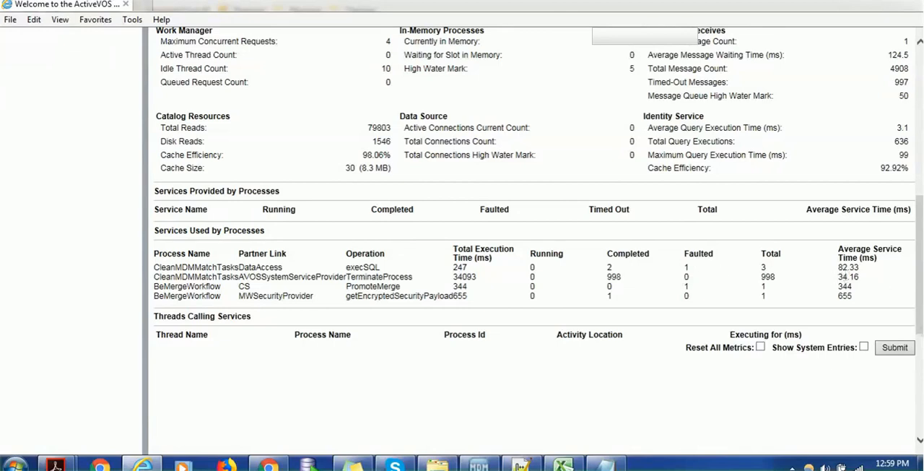
Return to the console home page via the HOME header link.
{"action": "scroll", "scroll_direction": "down", "scroll_amount": 3}
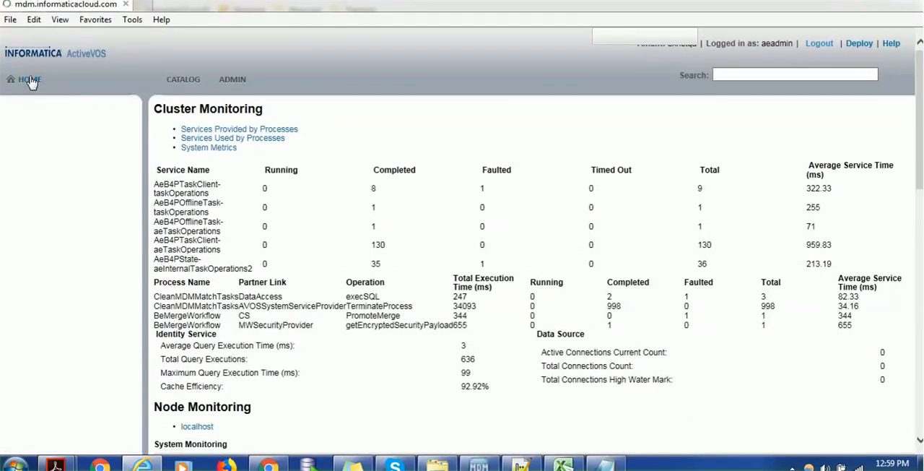
{"action": "left_click", "coordinate": [30, 80]}
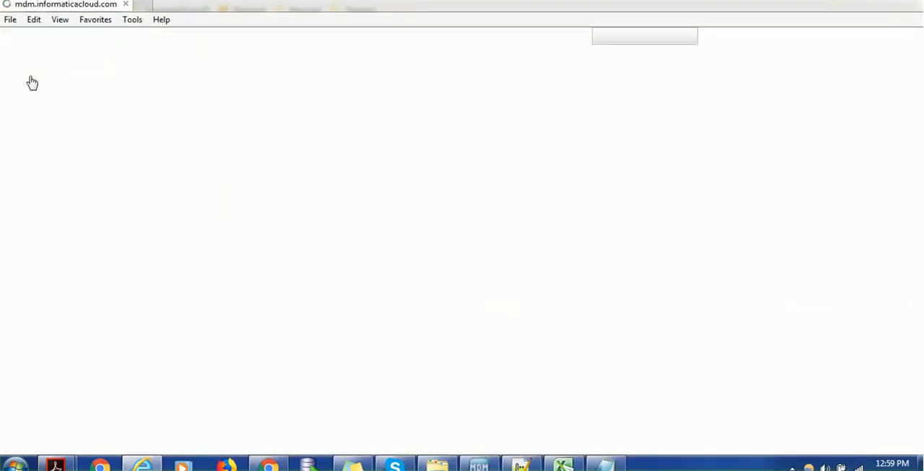